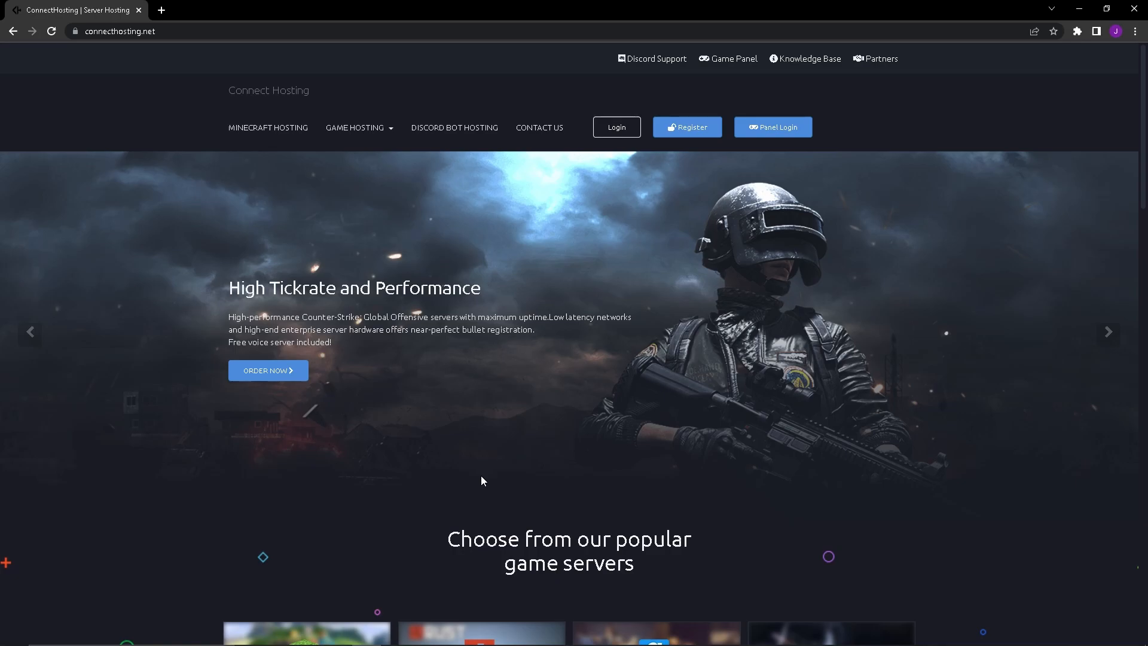
{"action": "mouse_move", "coordinate": [544, 48]}
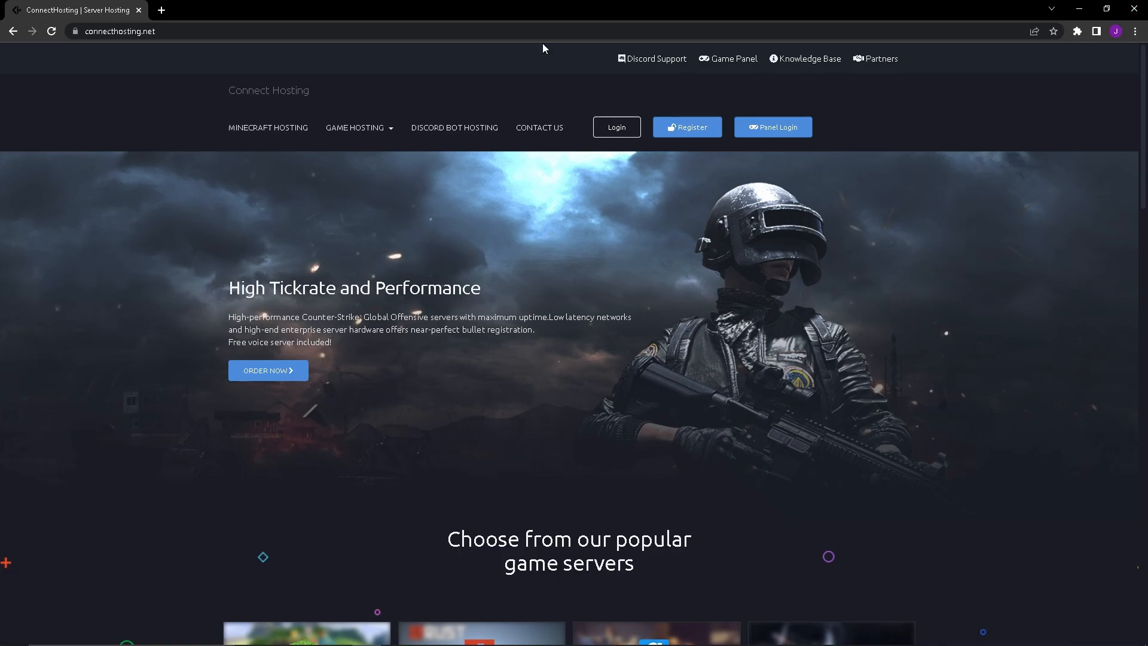
Step: Visit the Connect Hosting Discord server's General chat channel
{"action": "left_click", "coordinate": [359, 126]}
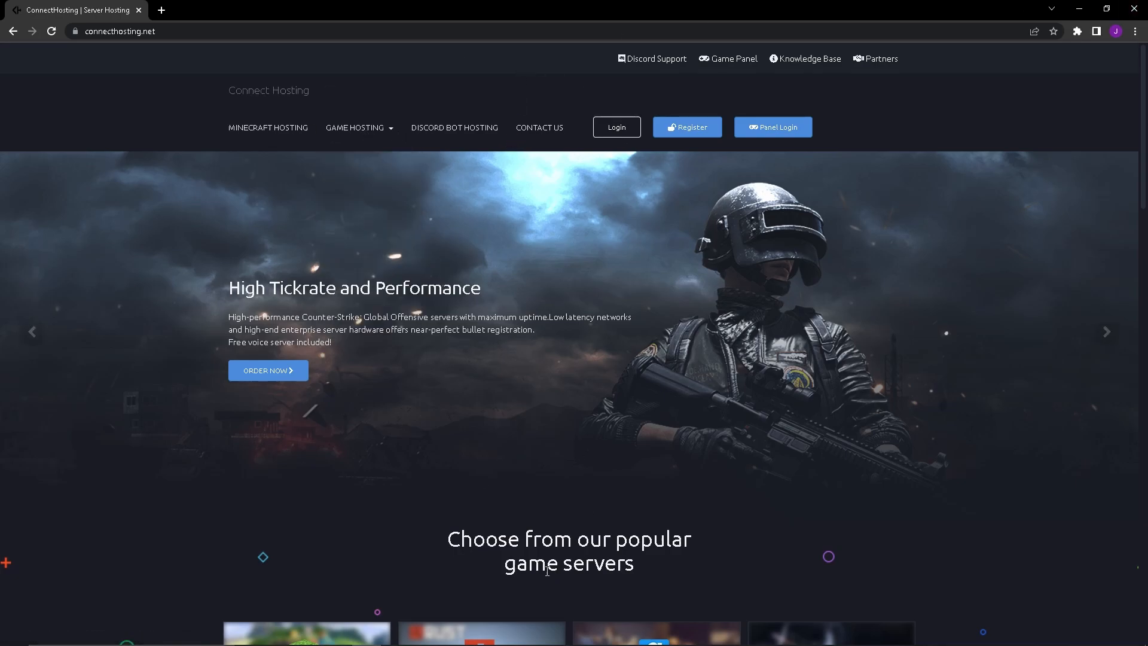
{"action": "mouse_move", "coordinate": [356, 634]}
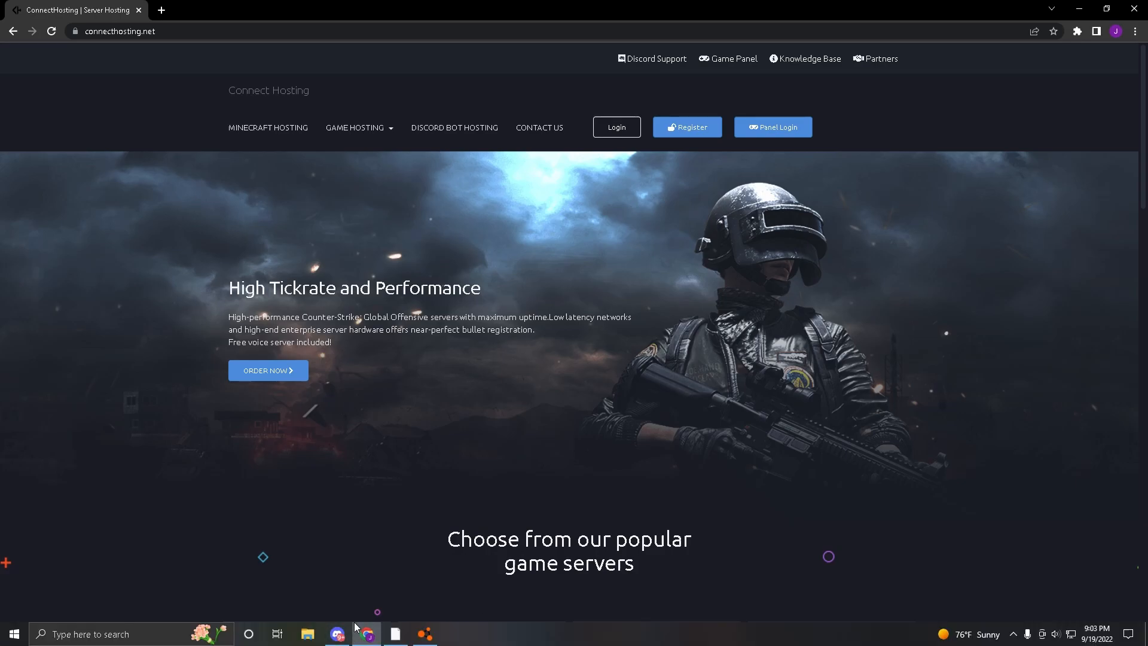
{"action": "left_click", "coordinate": [337, 633]}
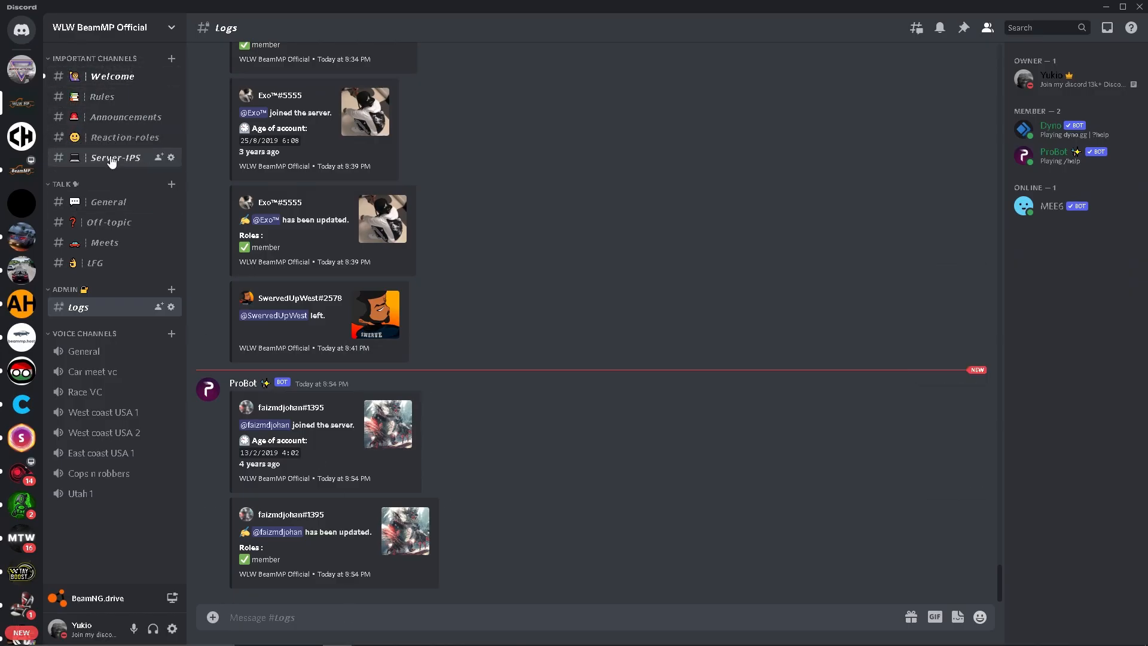
{"action": "left_click", "coordinate": [107, 201]}
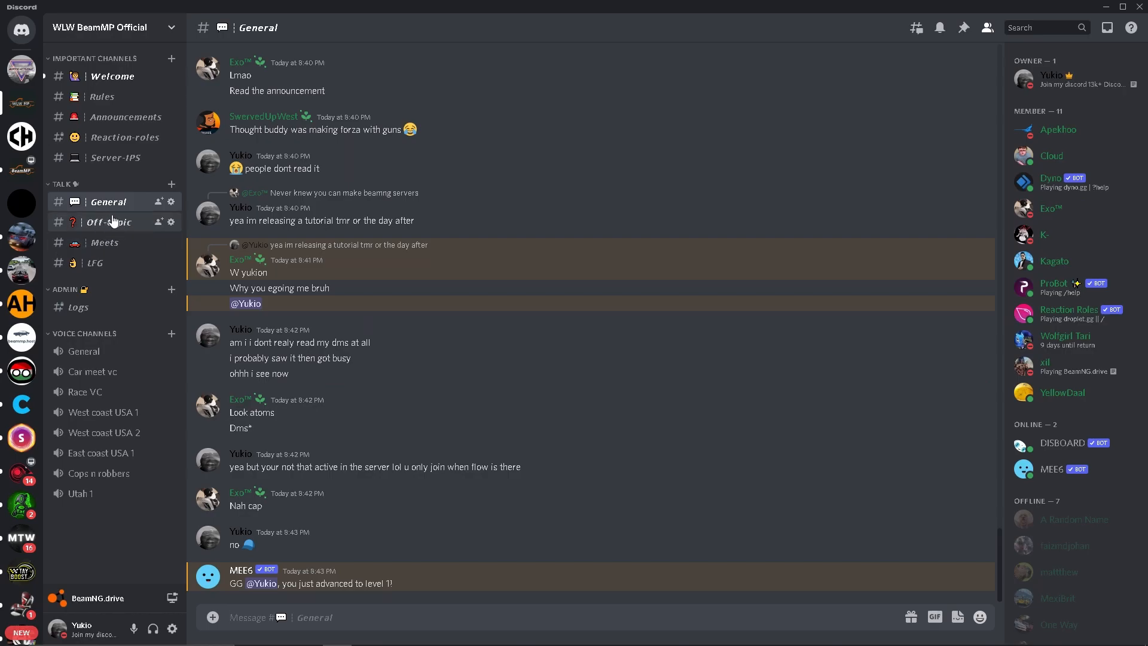
{"action": "mouse_move", "coordinate": [128, 211]}
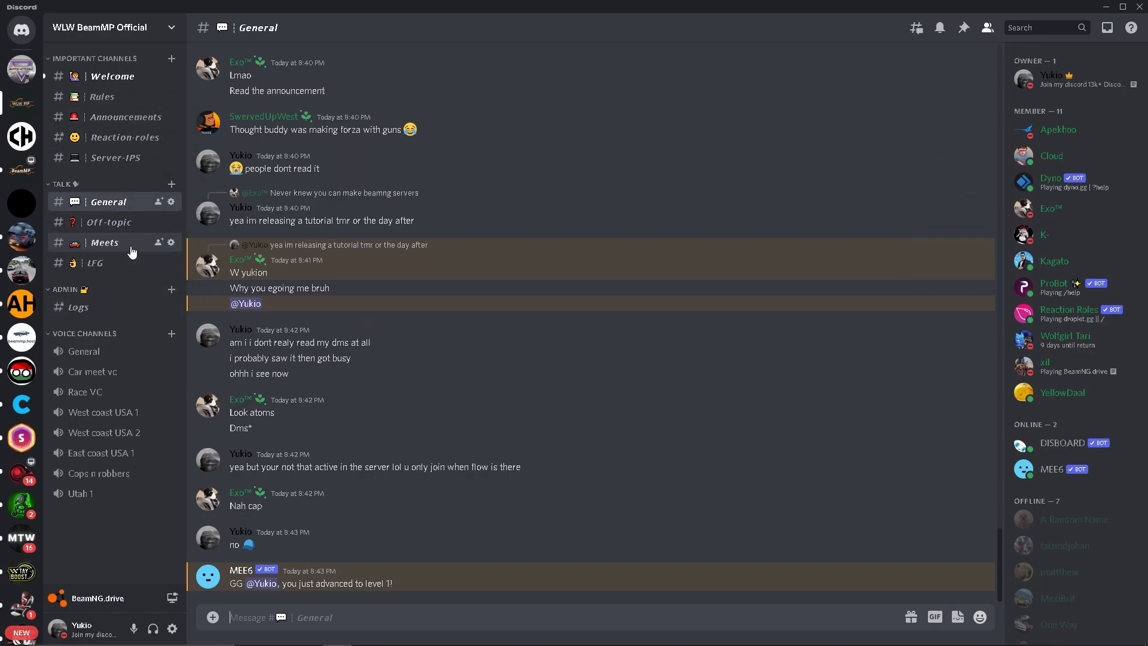
{"action": "mouse_move", "coordinate": [129, 262]}
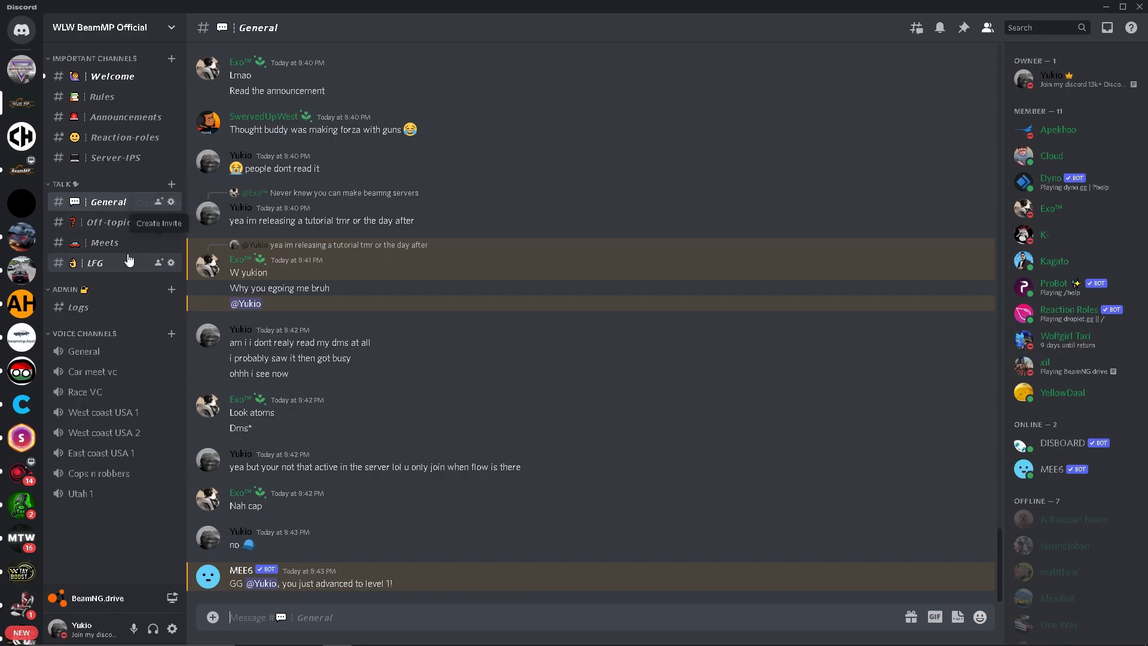
{"action": "mouse_move", "coordinate": [22, 235]}
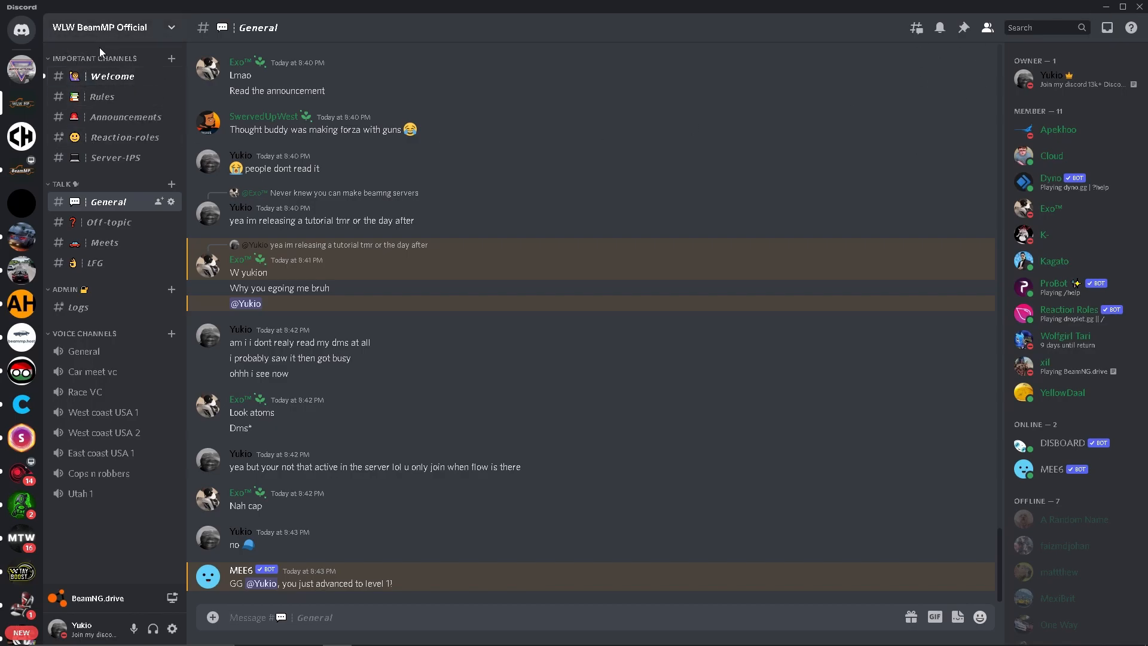
{"action": "mouse_move", "coordinate": [35, 279]}
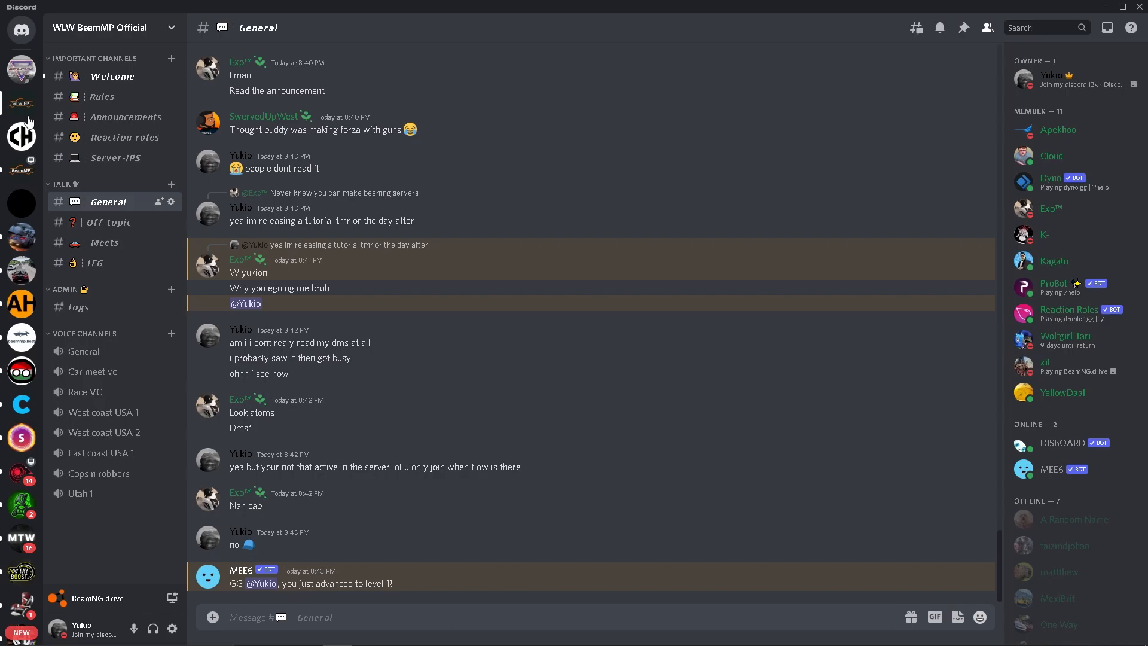
{"action": "mouse_move", "coordinate": [21, 273]}
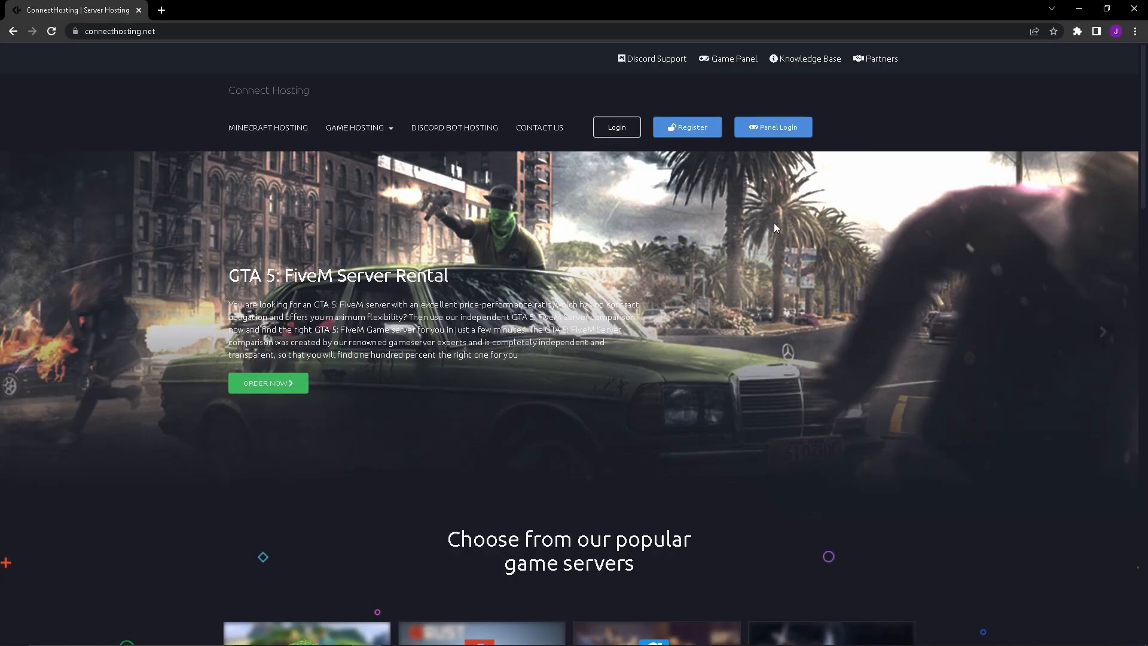
{"action": "mouse_move", "coordinate": [351, 136]}
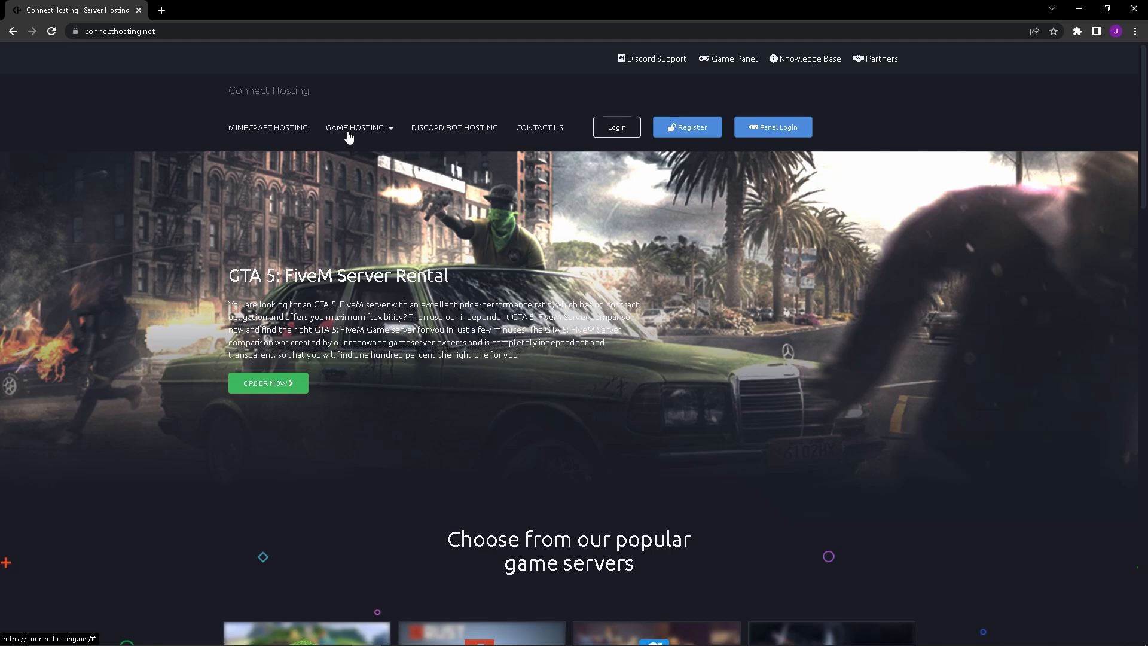
Step: Navigate from the Game Hosting list to the BeamMP server plans page
{"action": "left_click", "coordinate": [356, 128]}
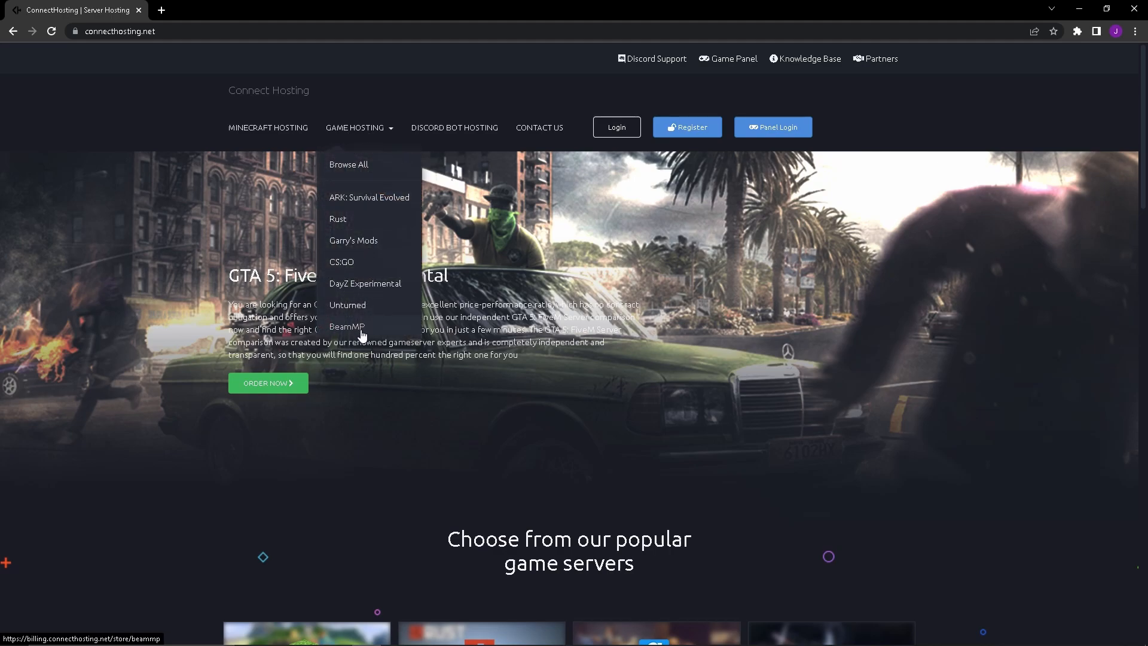
{"action": "left_click", "coordinate": [346, 326]}
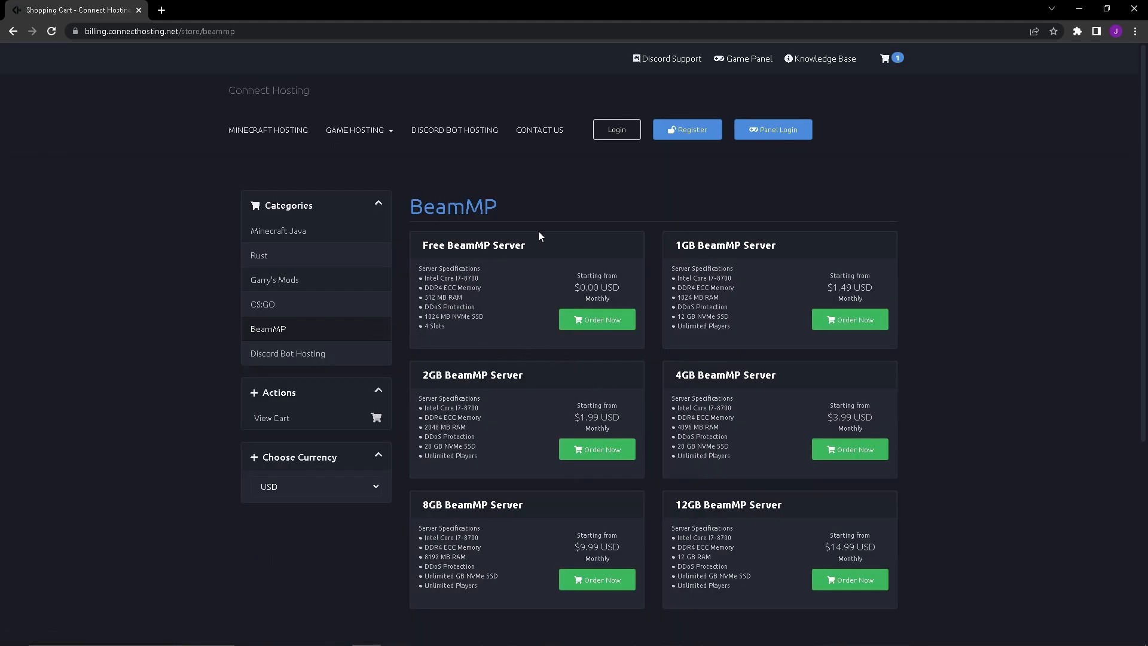
{"action": "mouse_move", "coordinate": [524, 270]}
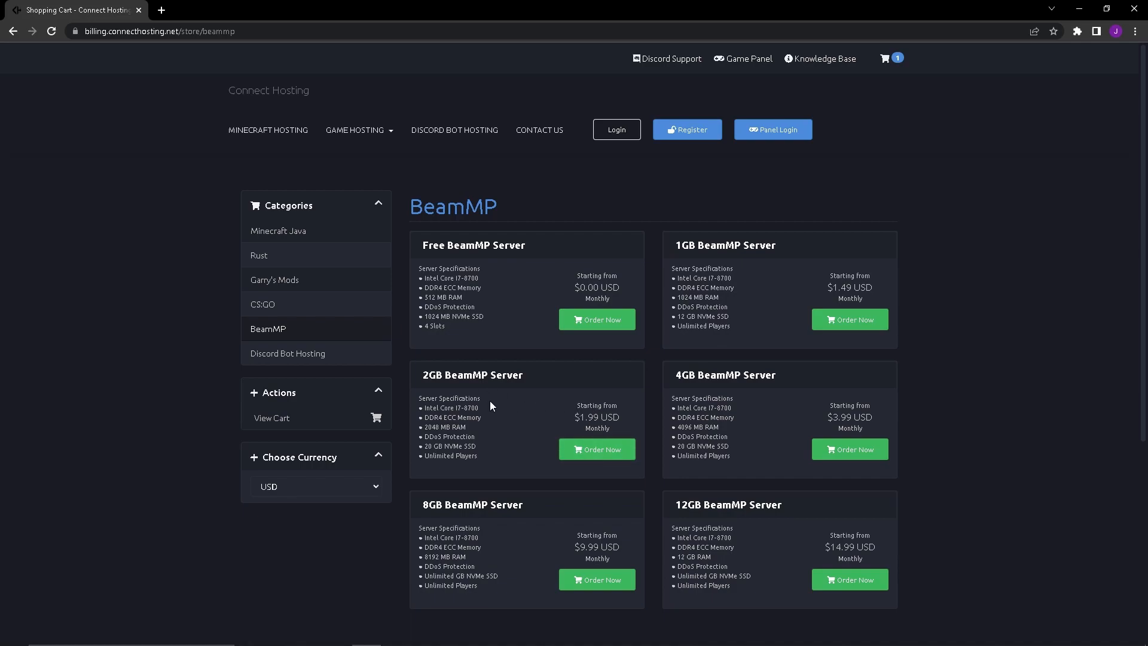
{"action": "mouse_move", "coordinate": [488, 306]}
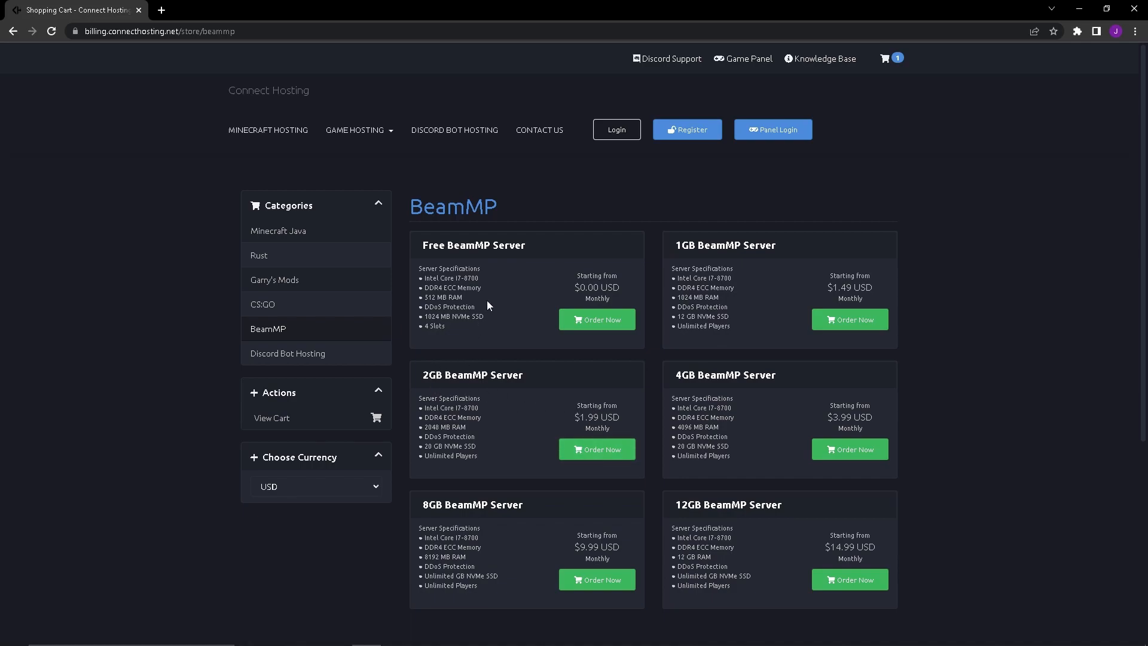
{"action": "mouse_move", "coordinate": [501, 324]}
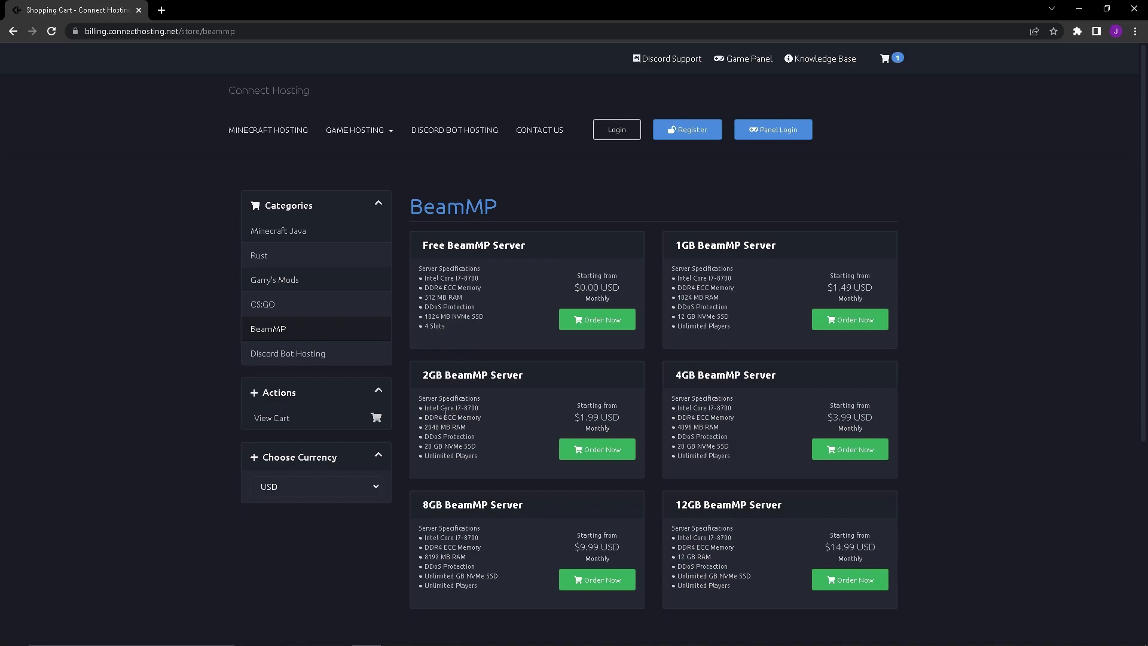
{"action": "mouse_move", "coordinate": [595, 374]}
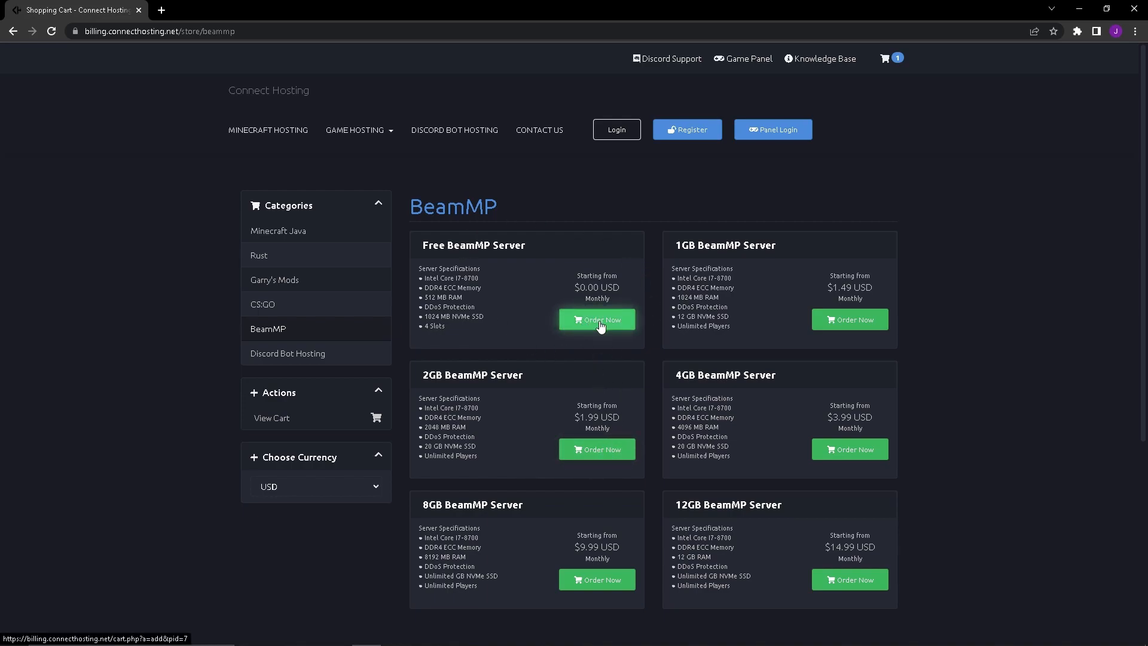
Step: Order the Free BeamMP Server plan and add it to the cart
{"action": "left_click", "coordinate": [597, 319]}
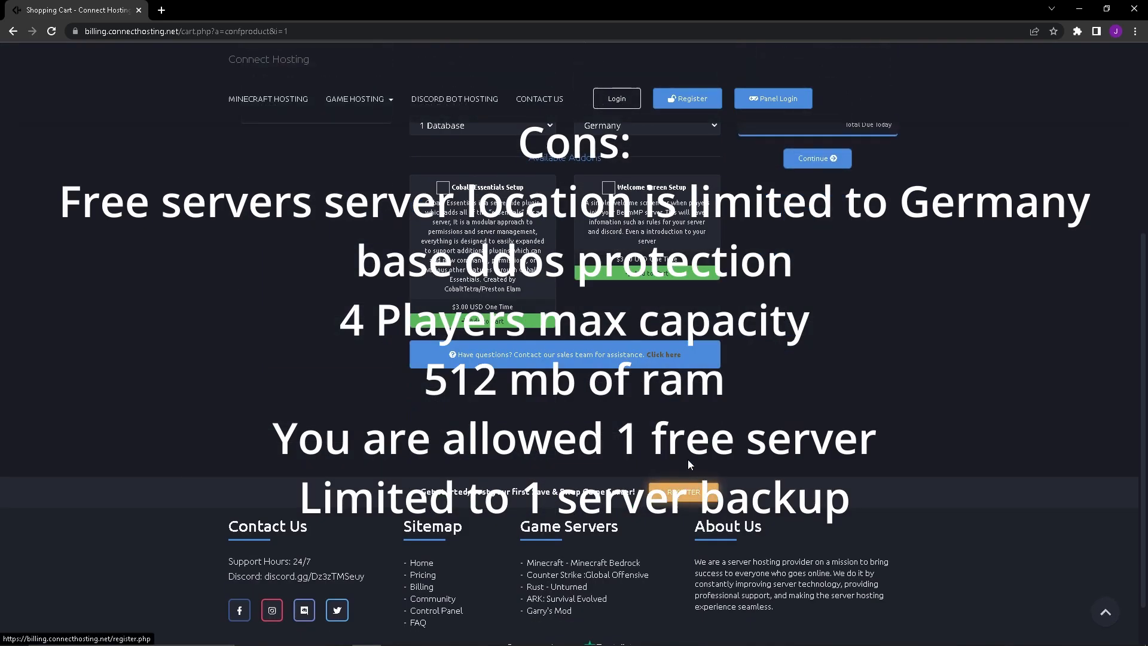
{"action": "scroll", "scroll_direction": "up", "scroll_amount": 3}
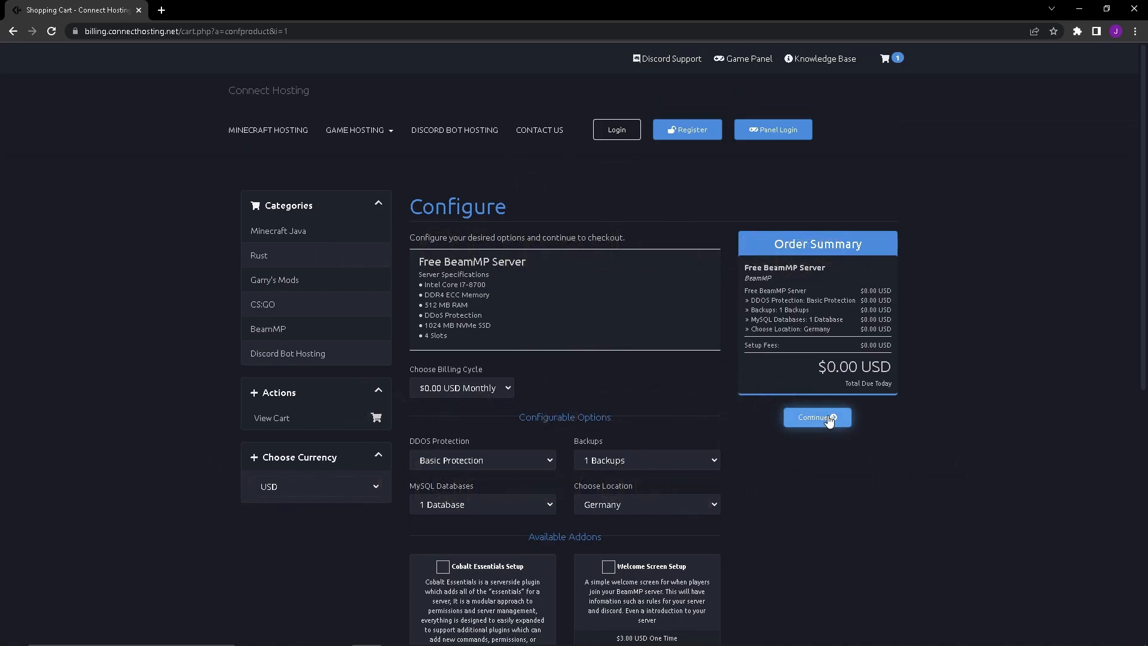
{"action": "left_click", "coordinate": [817, 416]}
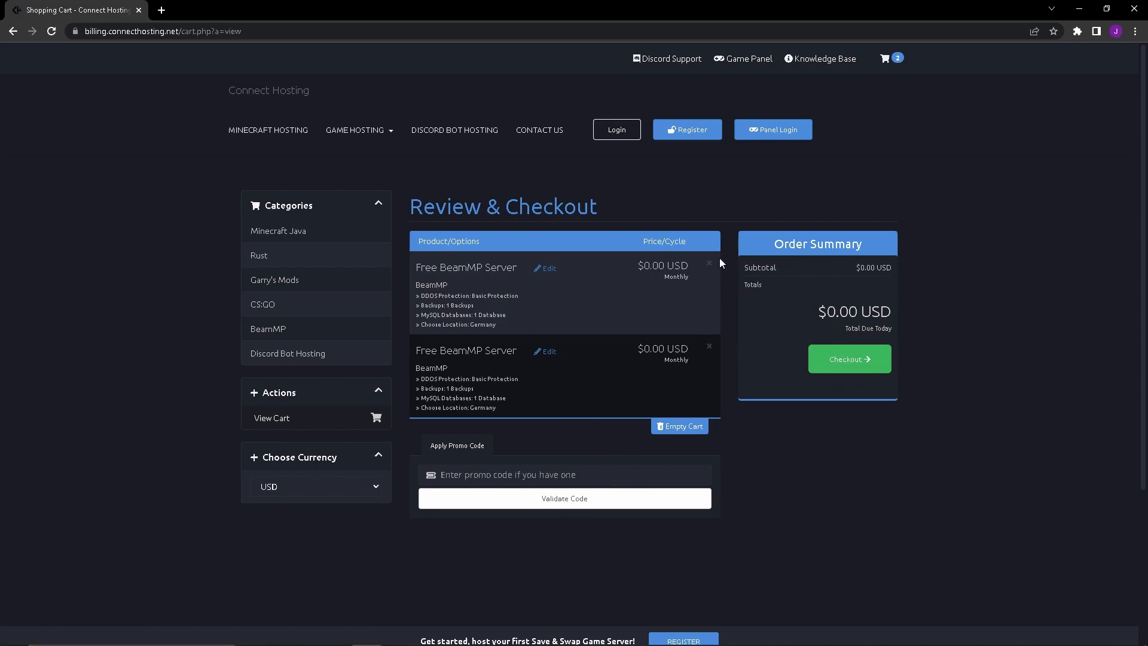
Step: Remove the duplicate free server from the cart, leaving one at $0.00
{"action": "left_click", "coordinate": [708, 263]}
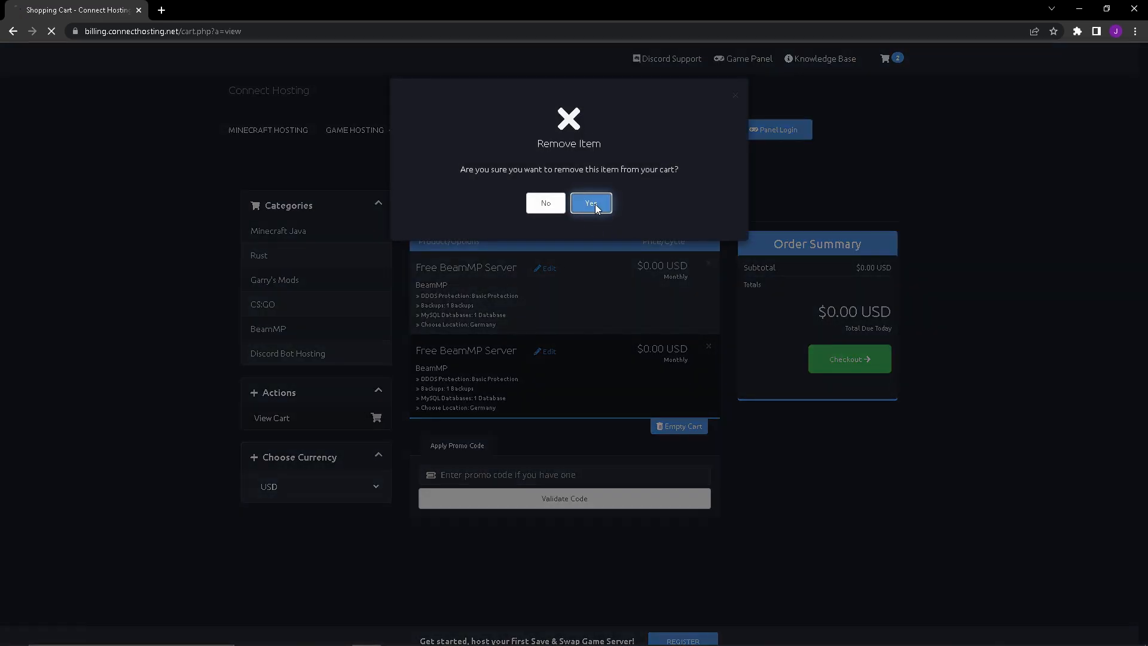
{"action": "left_click", "coordinate": [589, 203]}
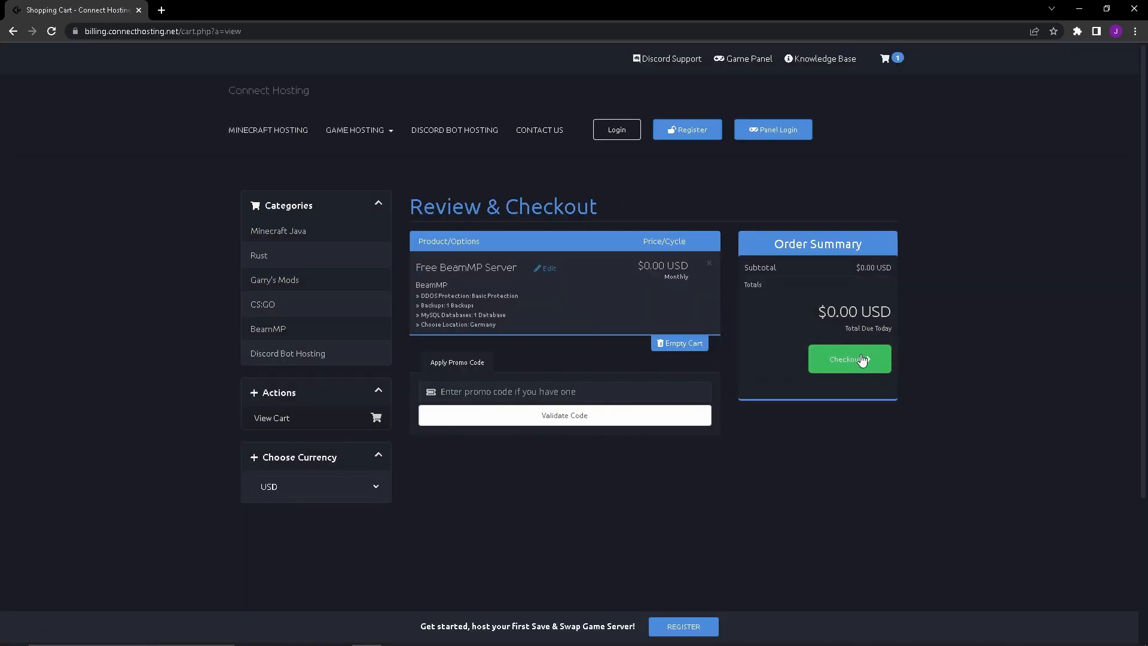
Step: Proceed to the checkout form for the free BeamMP server order
{"action": "left_click", "coordinate": [849, 359]}
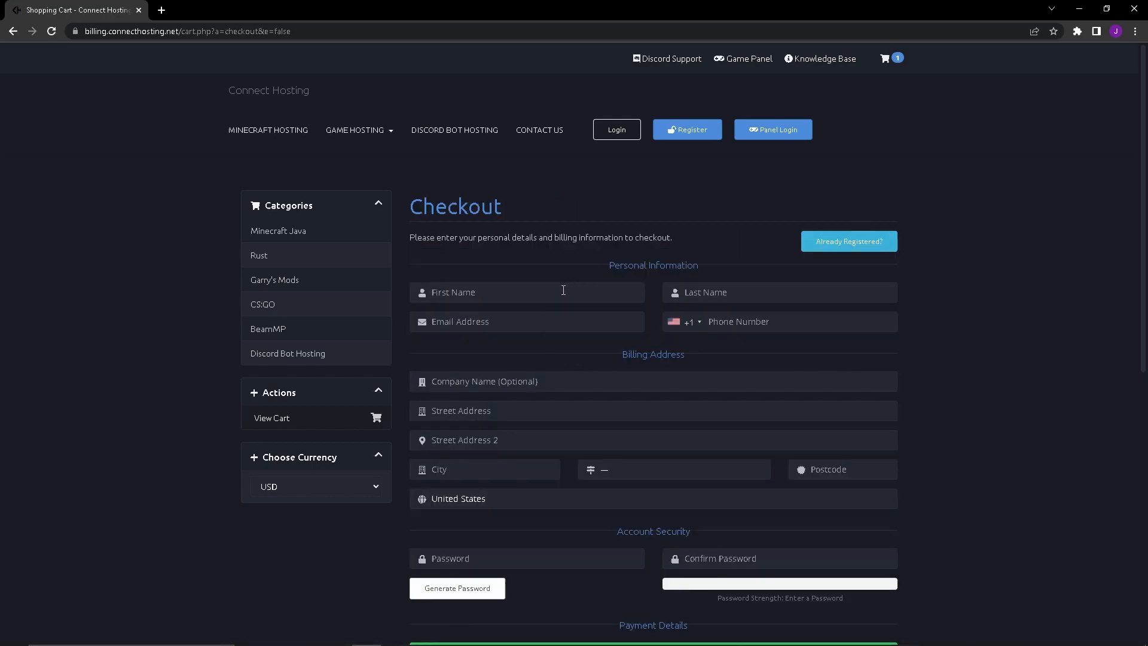
{"action": "mouse_move", "coordinate": [519, 260]}
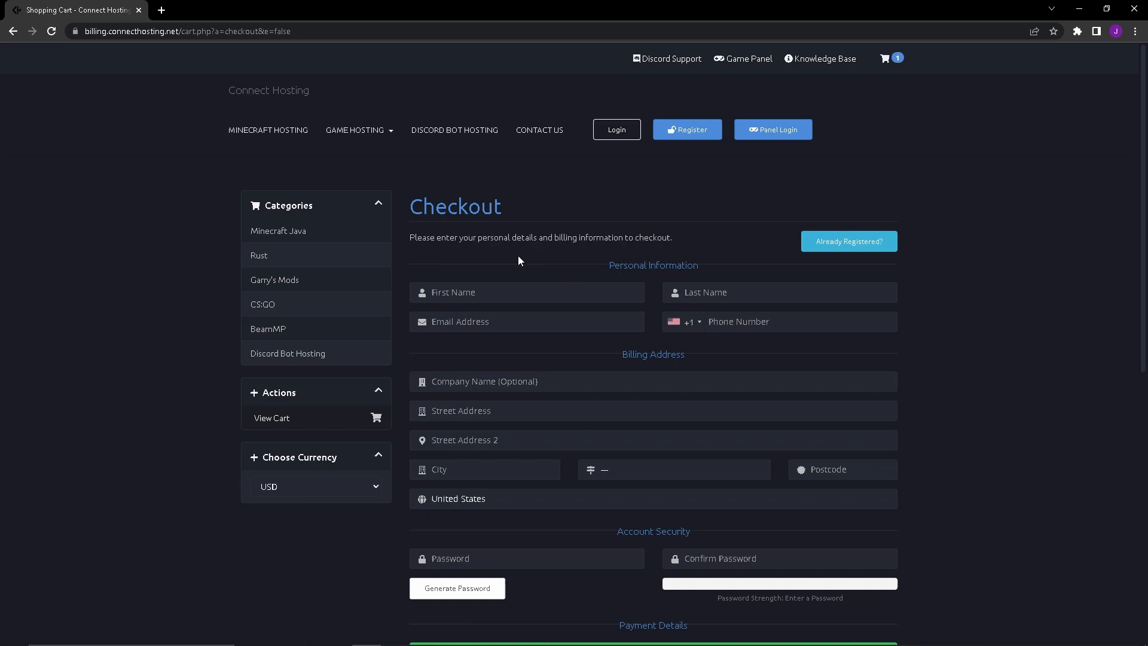
{"action": "mouse_move", "coordinate": [520, 263]}
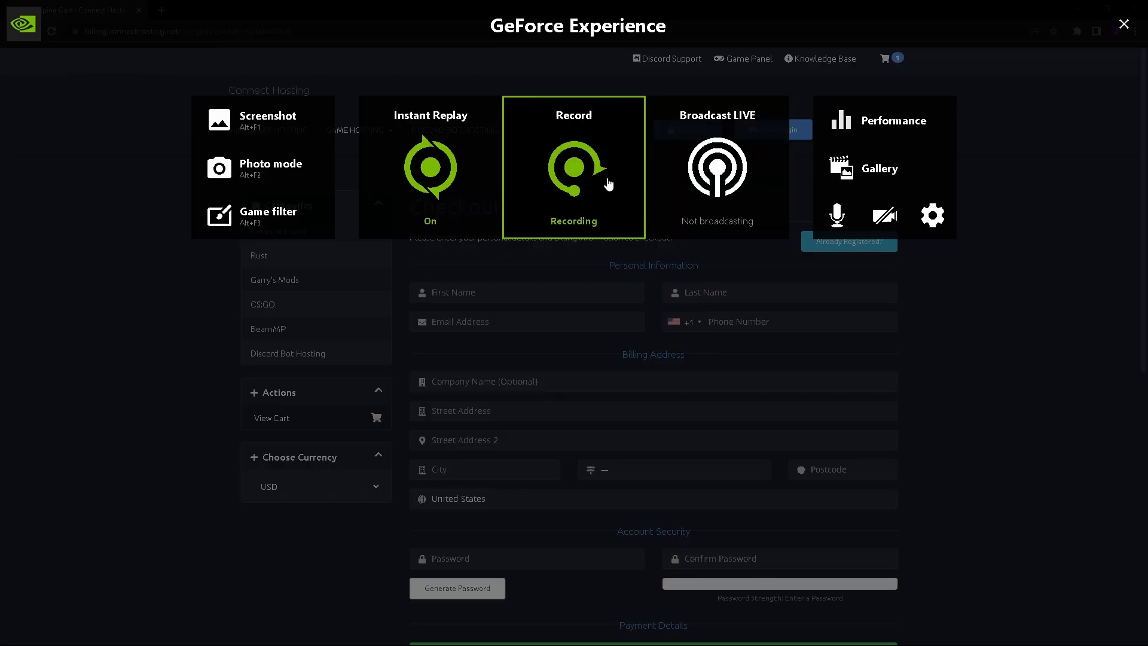
{"action": "left_click", "coordinate": [573, 169]}
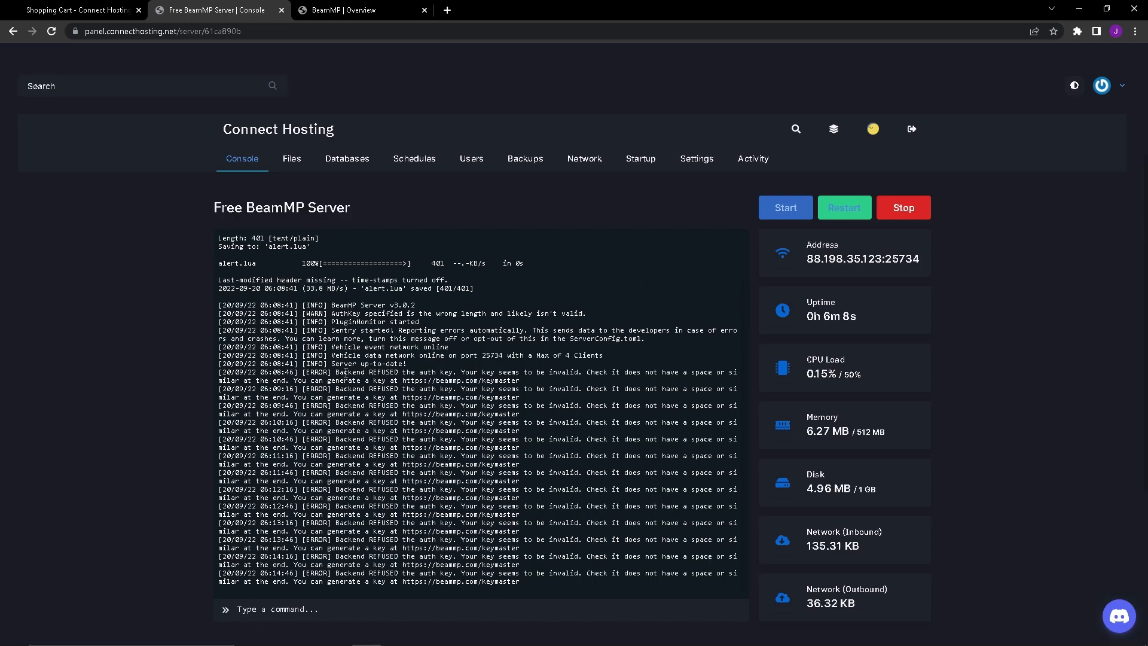
{"action": "mouse_move", "coordinate": [518, 387]}
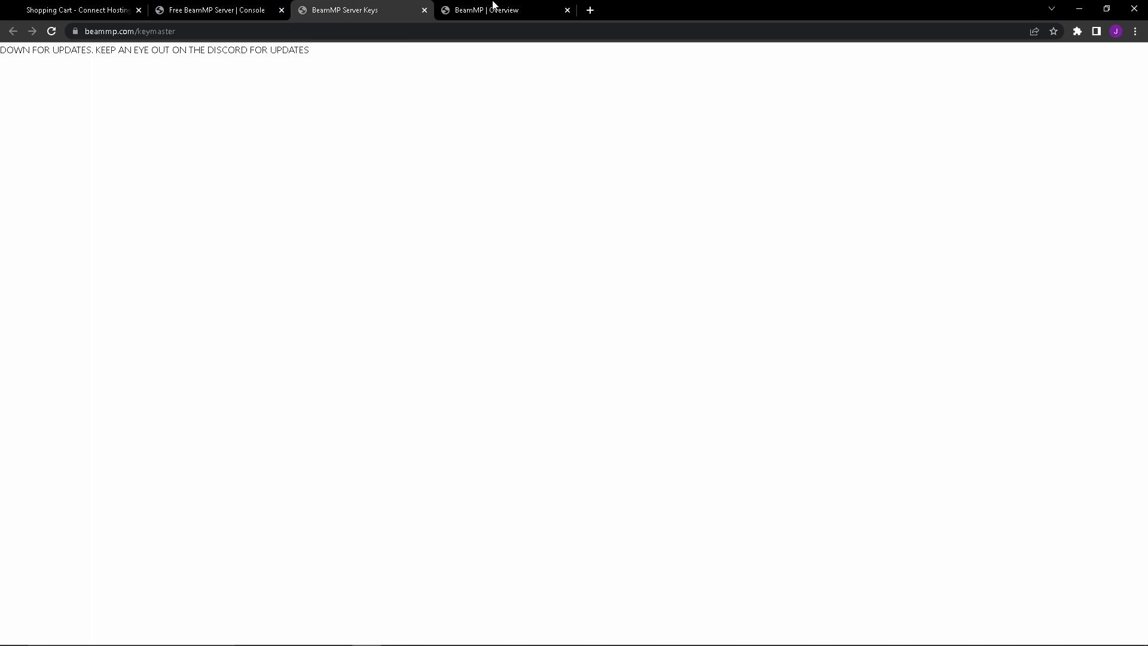
Step: Check the account's existing key on the BeamMP Keys page, then return to the console
{"action": "left_click", "coordinate": [504, 9]}
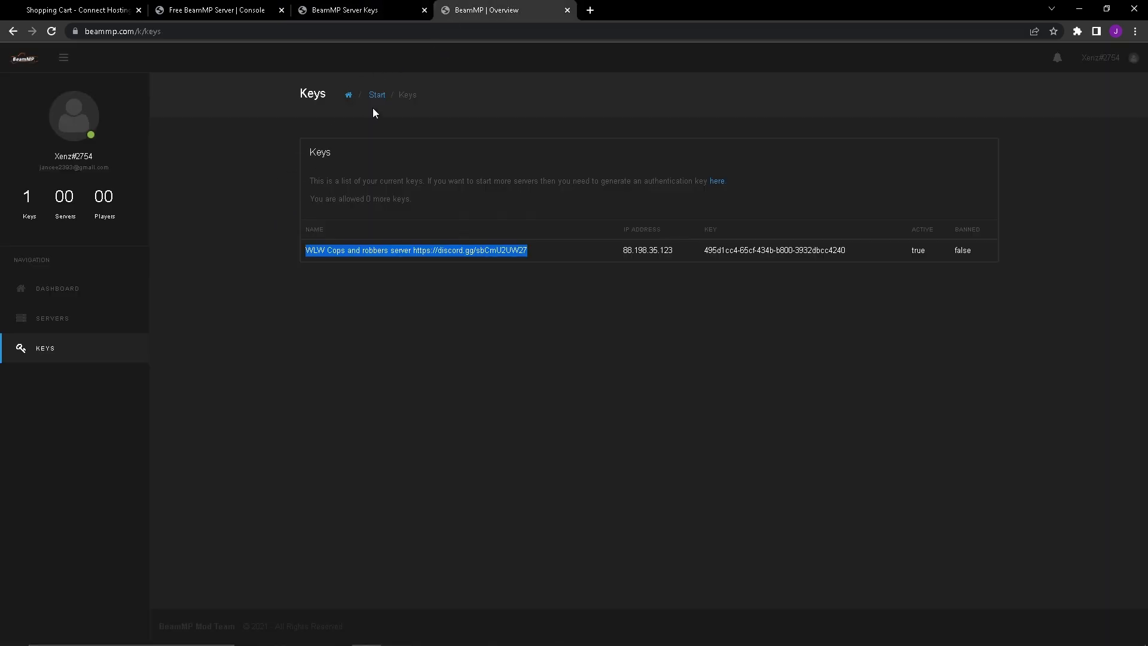
{"action": "mouse_move", "coordinate": [645, 301]}
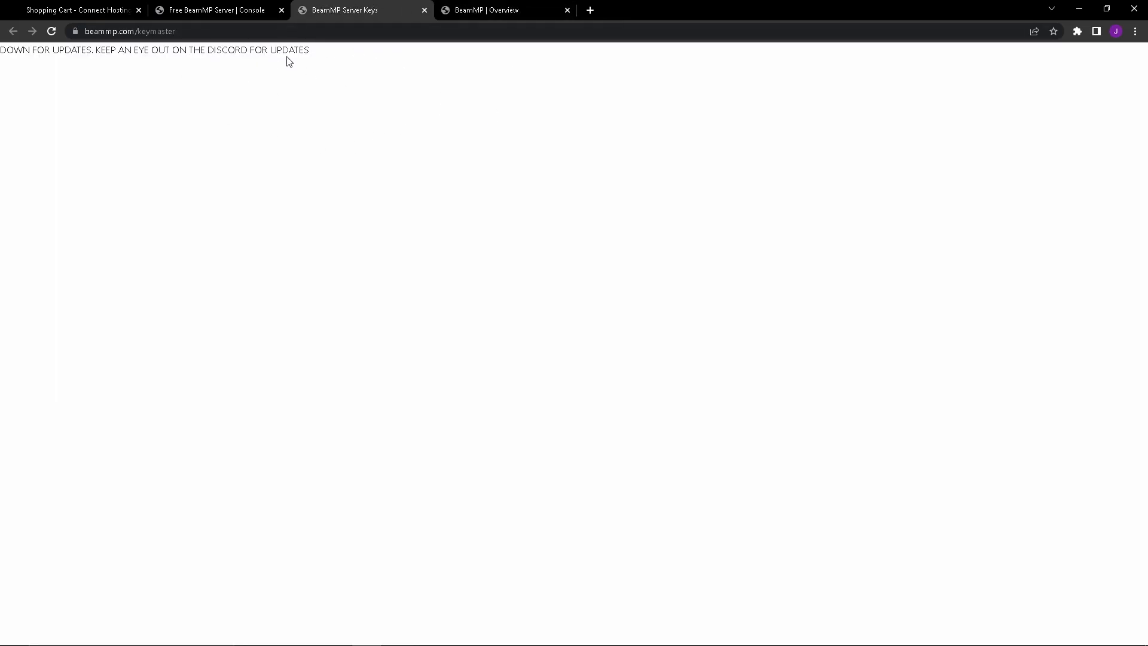
{"action": "left_click", "coordinate": [489, 9]}
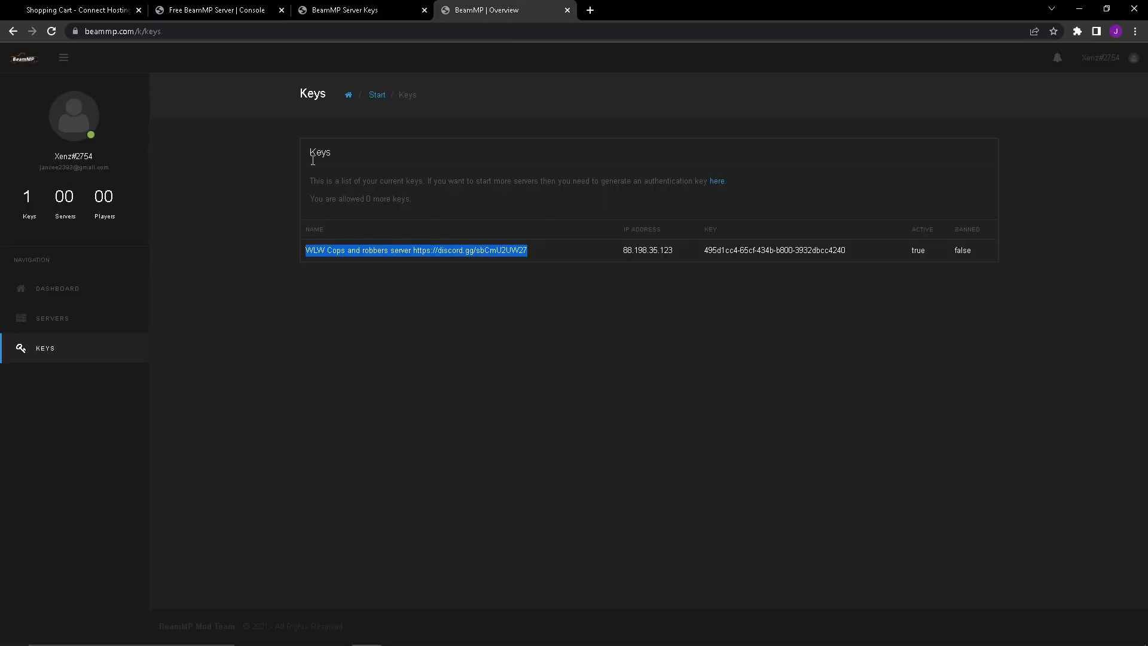
{"action": "mouse_move", "coordinate": [243, 235]}
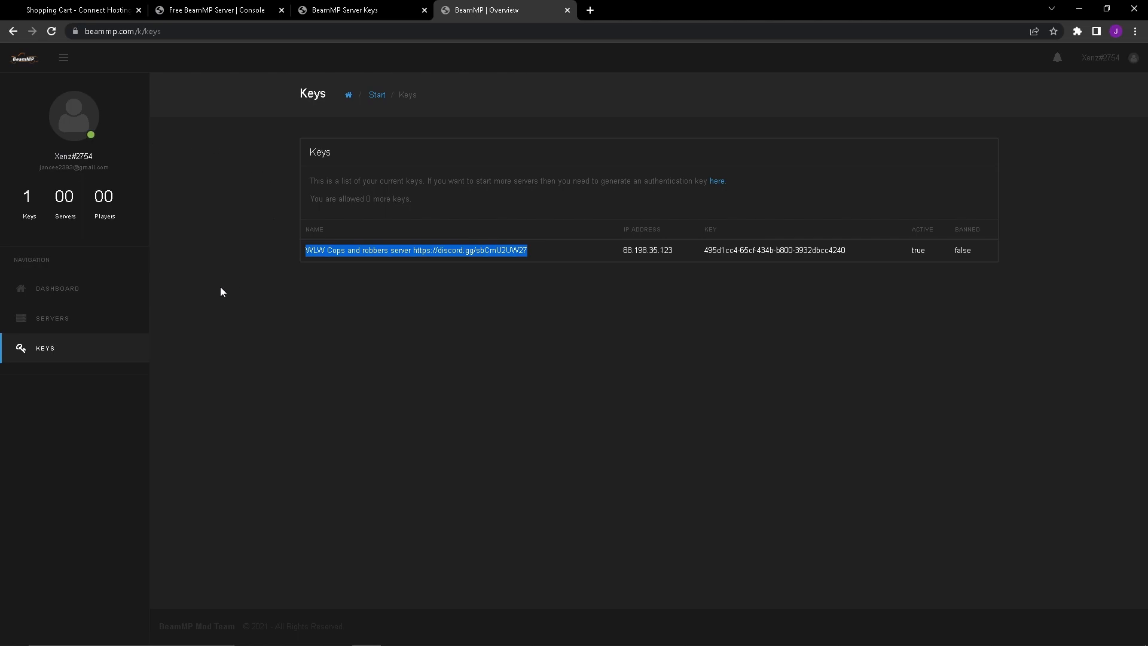
{"action": "mouse_move", "coordinate": [61, 352]}
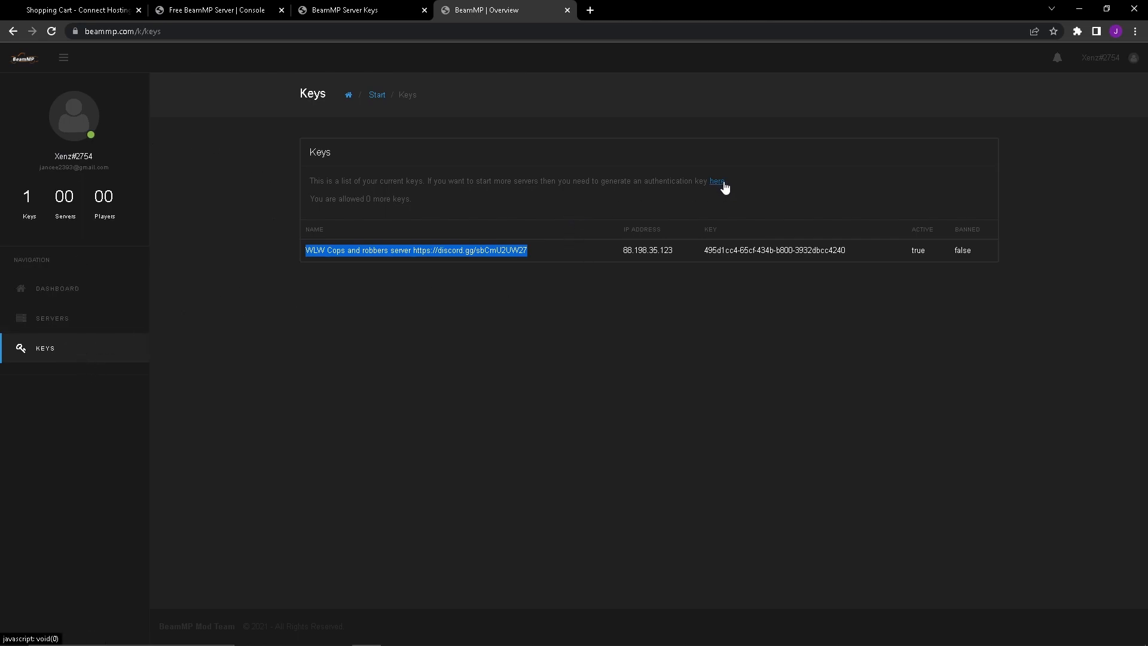
{"action": "mouse_move", "coordinate": [687, 263]}
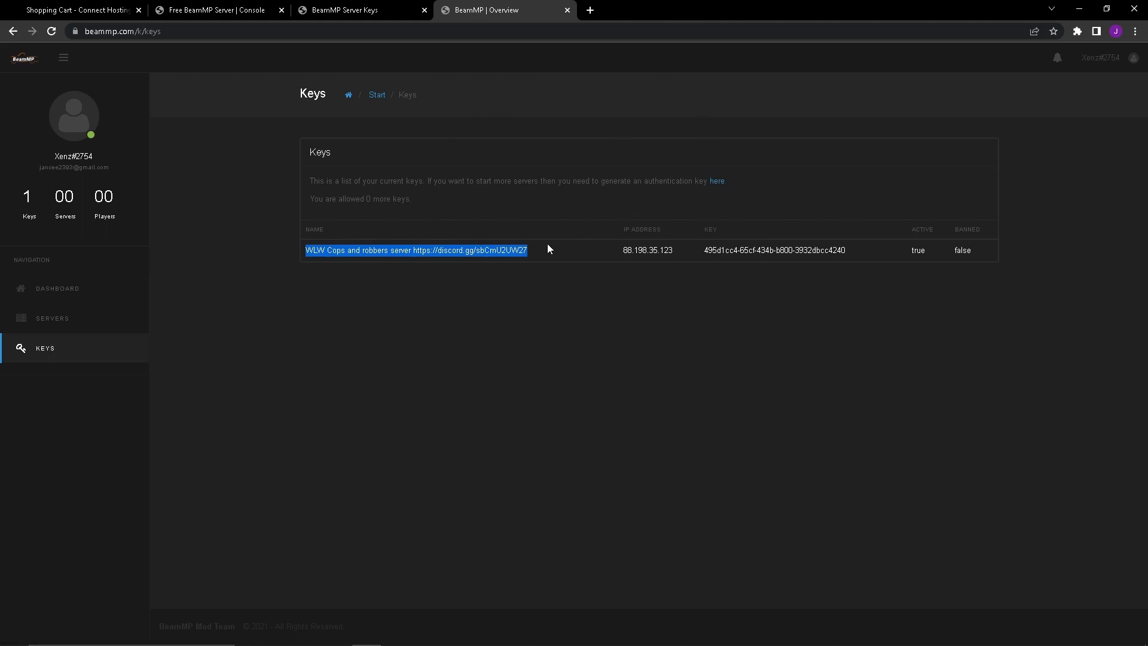
{"action": "mouse_move", "coordinate": [515, 224]}
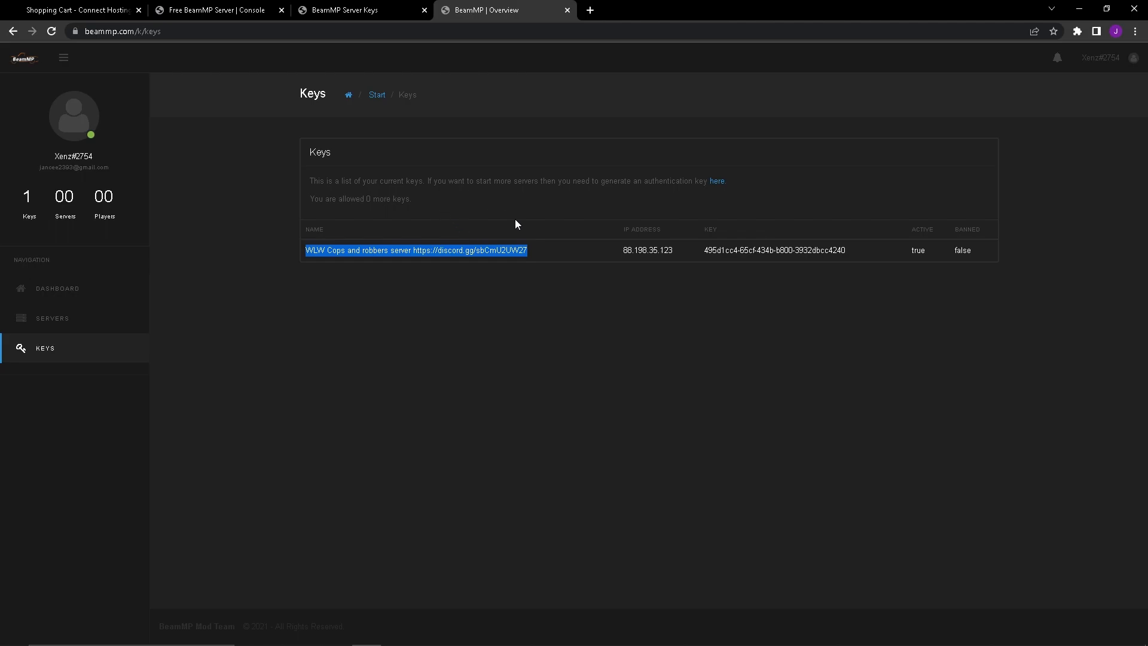
{"action": "left_click", "coordinate": [213, 9]}
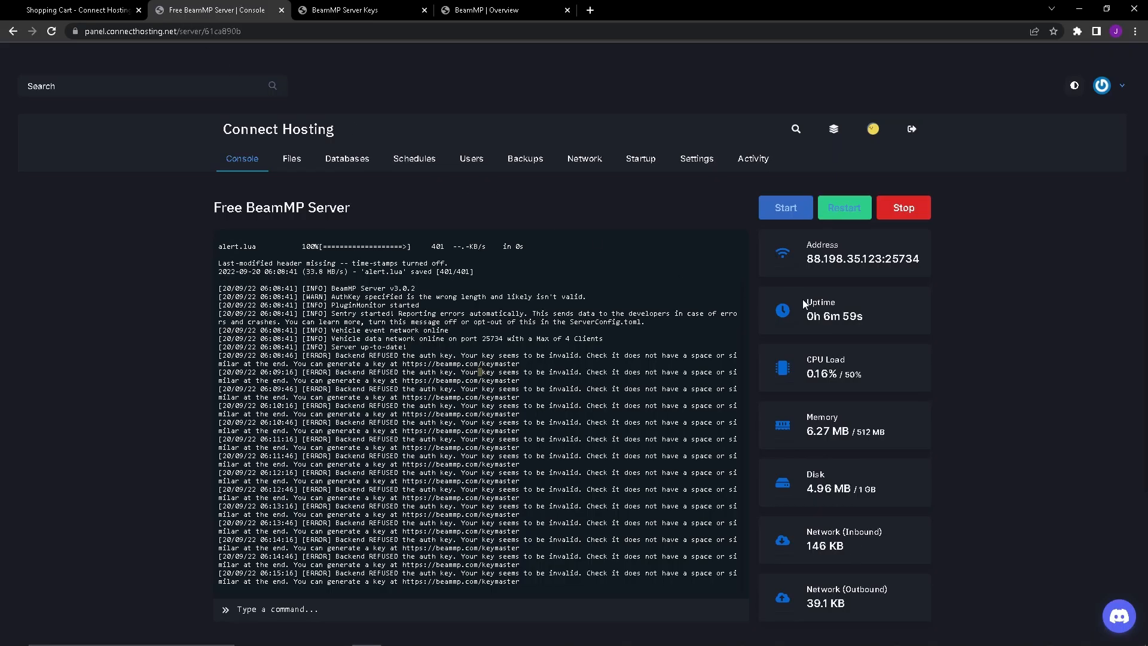
Step: Copy the server address 88.198.35.123:25734 and compare it with the BeamMP key's registered IP
{"action": "double_click", "coordinate": [846, 259]}
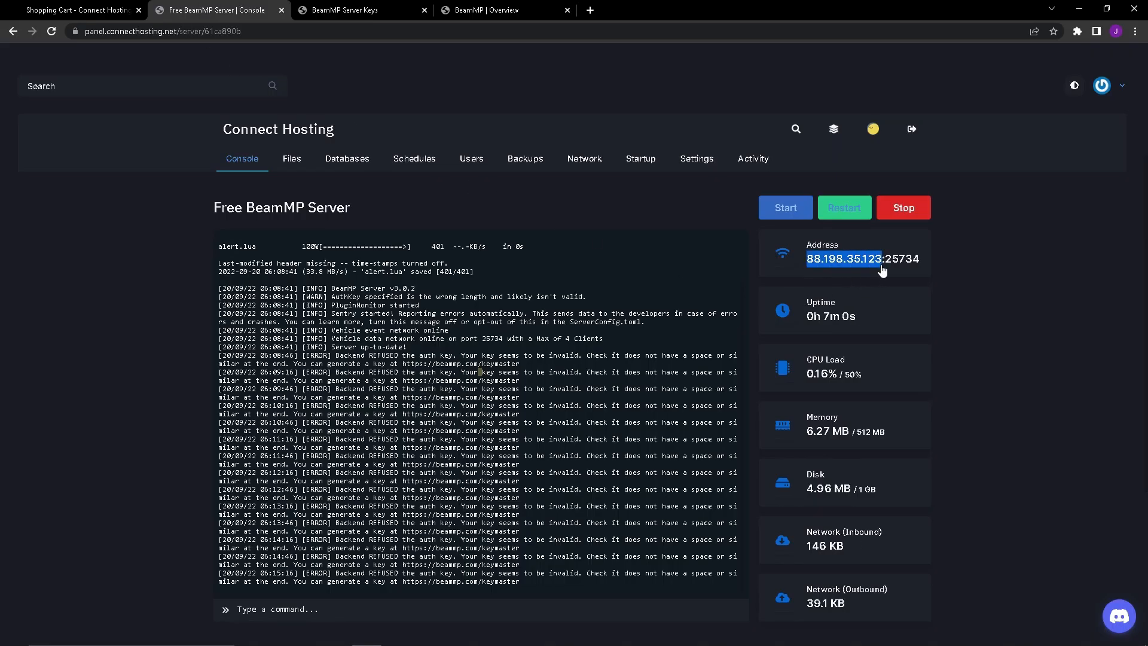
{"action": "left_click", "coordinate": [845, 258]}
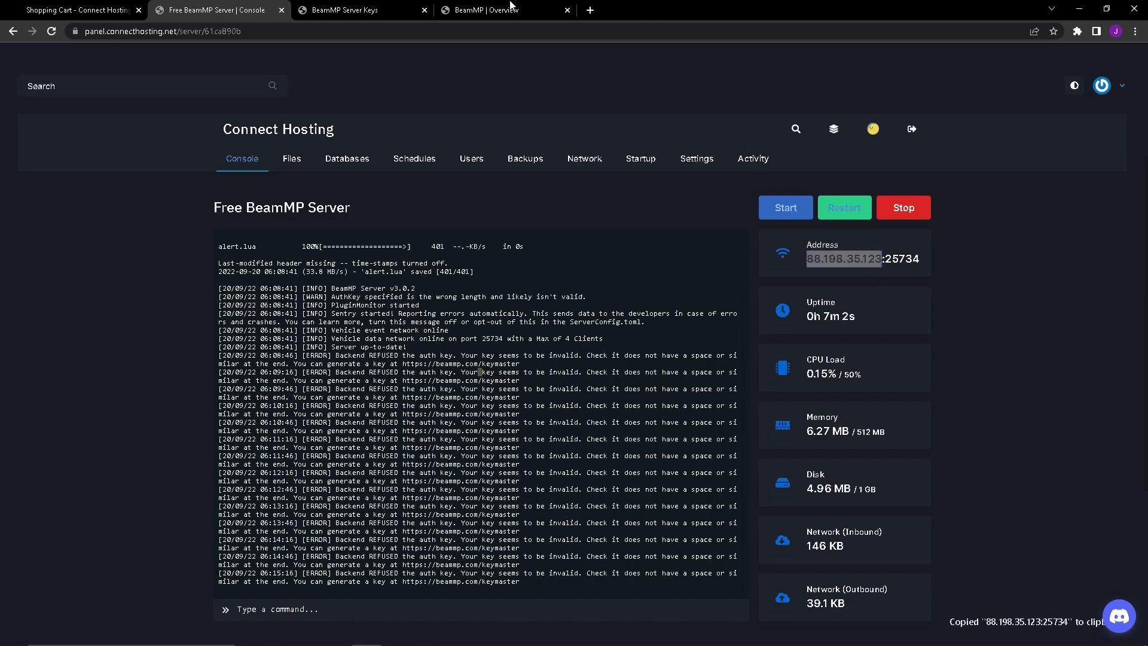
{"action": "left_click", "coordinate": [490, 11]}
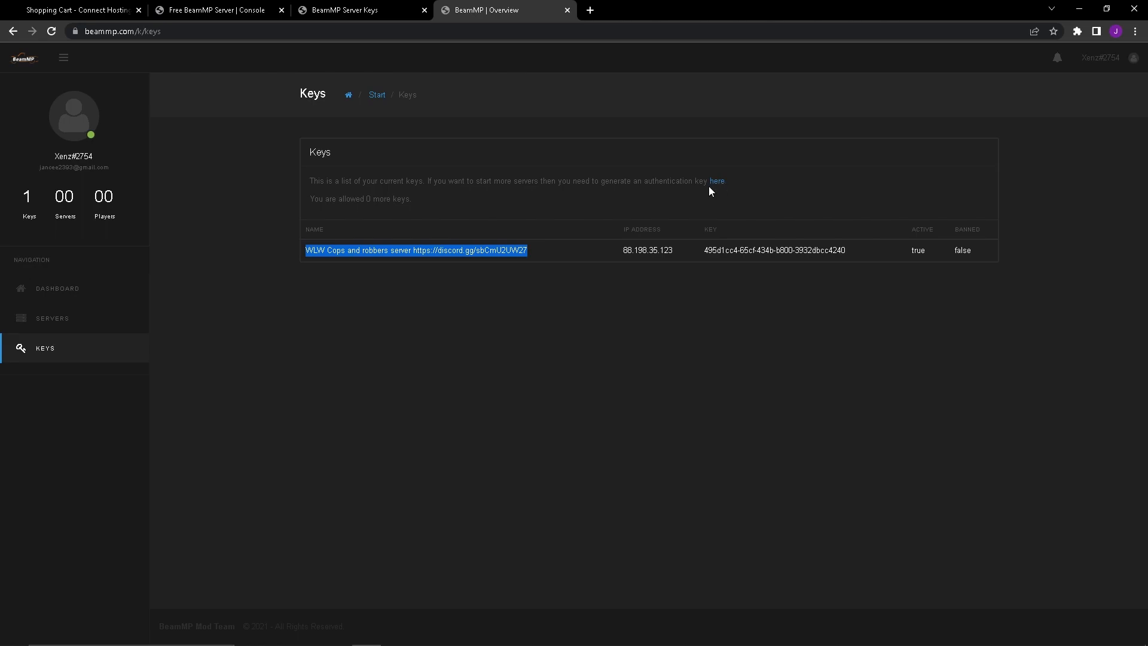
{"action": "mouse_move", "coordinate": [522, 190]}
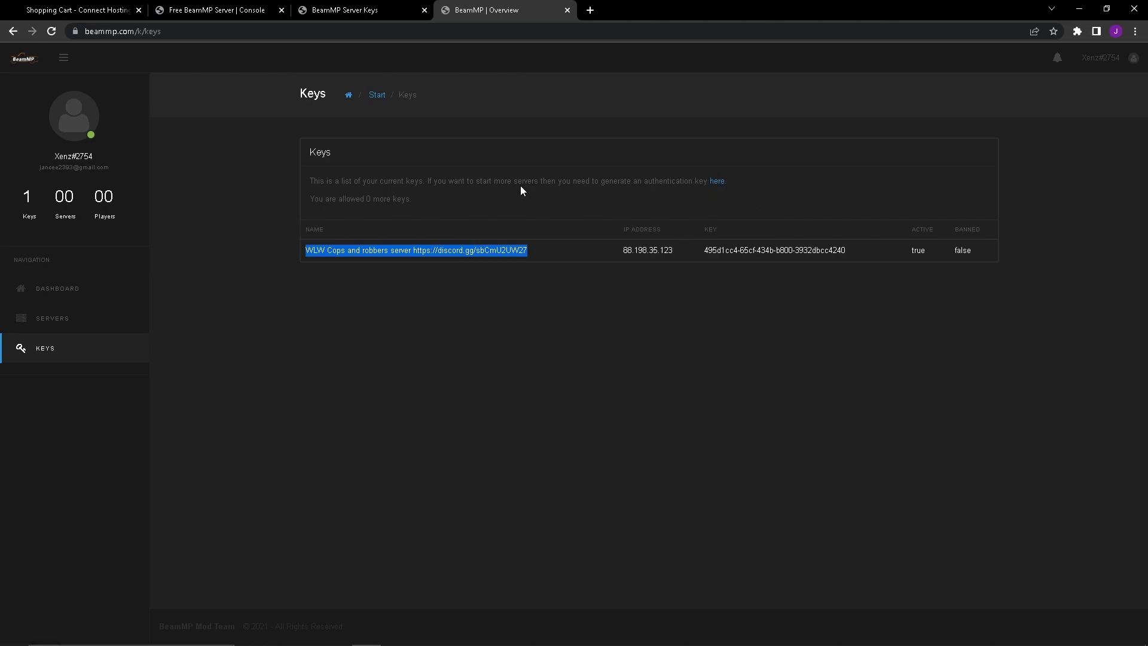
{"action": "mouse_move", "coordinate": [458, 250]}
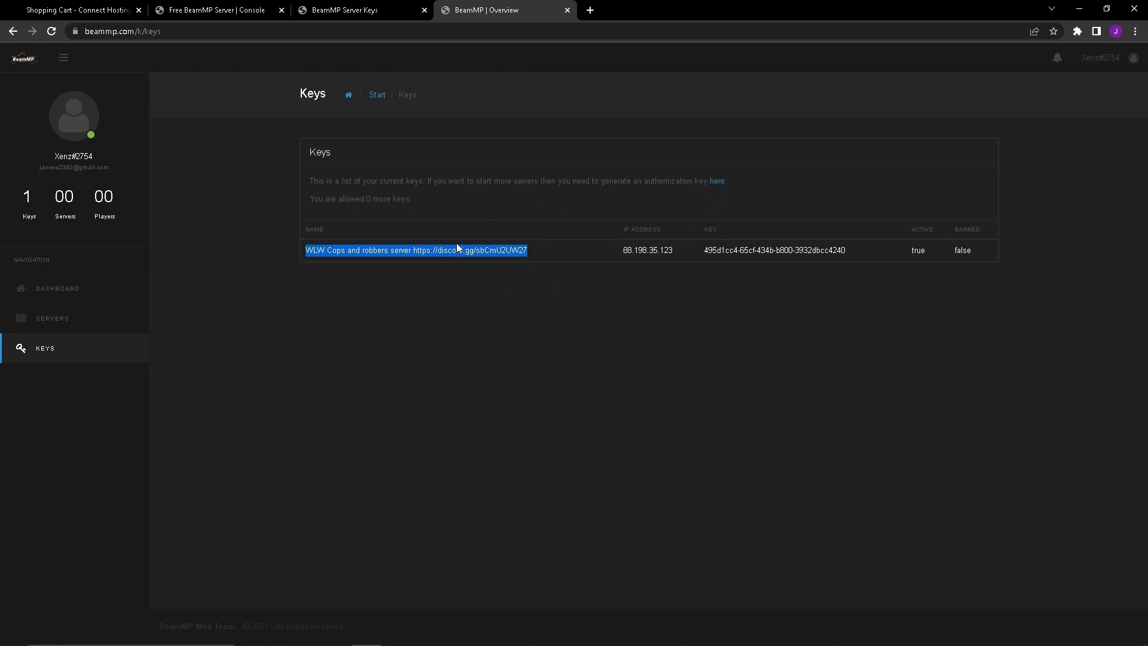
{"action": "mouse_move", "coordinate": [642, 279]}
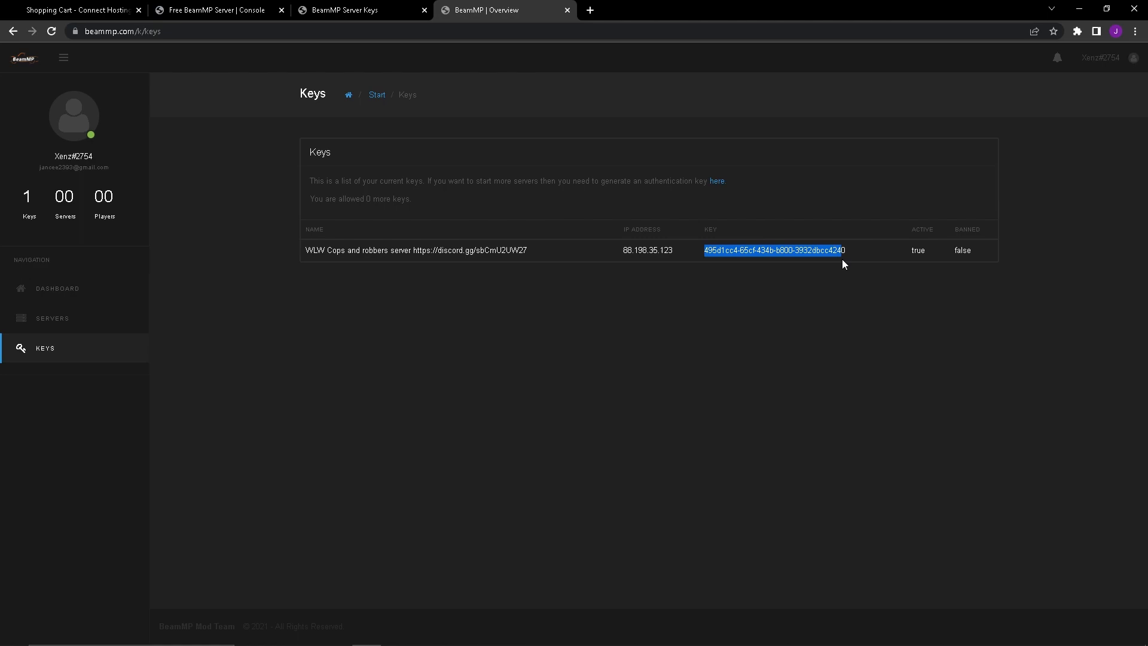
{"action": "left_click", "coordinate": [213, 11]}
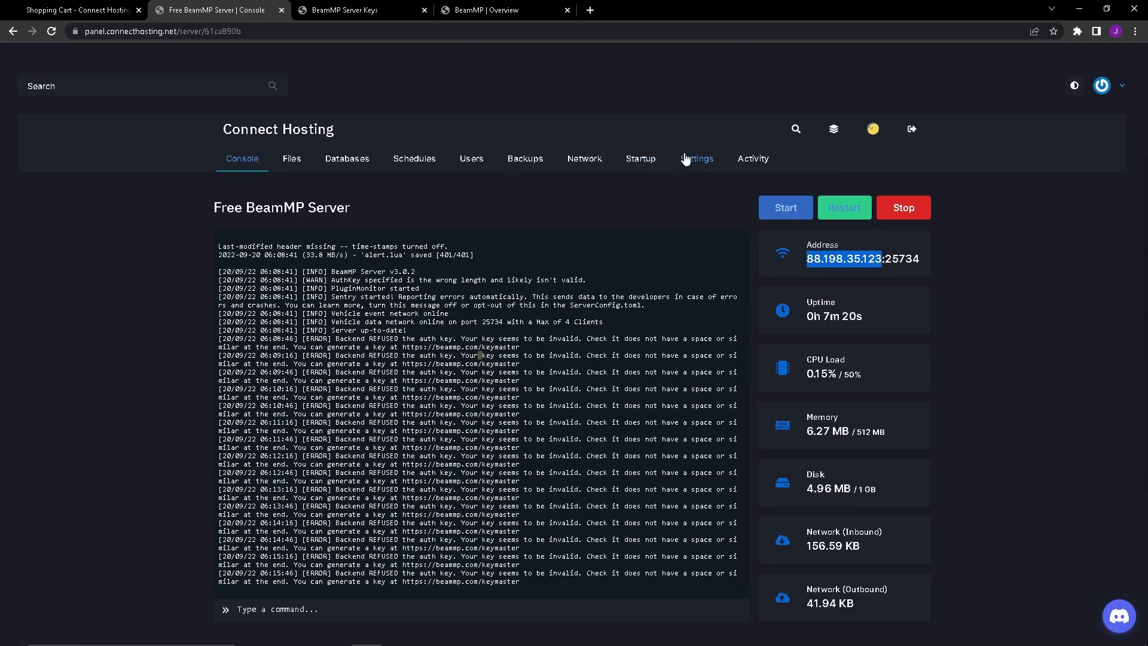
{"action": "left_click", "coordinate": [638, 158]}
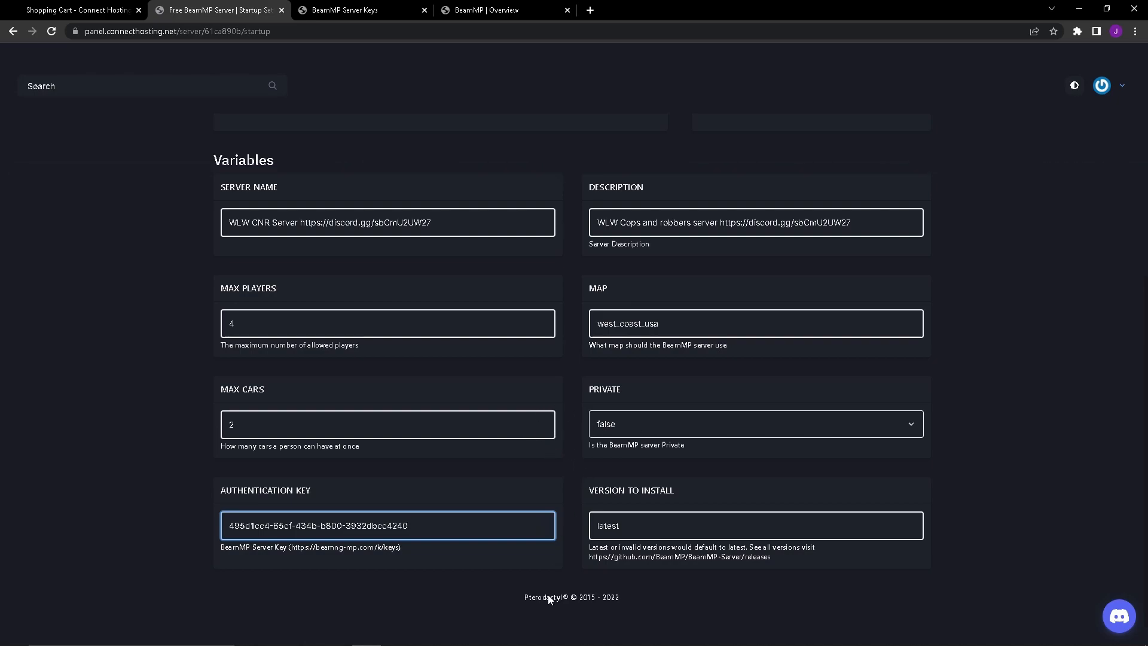
{"action": "mouse_move", "coordinate": [766, 345]}
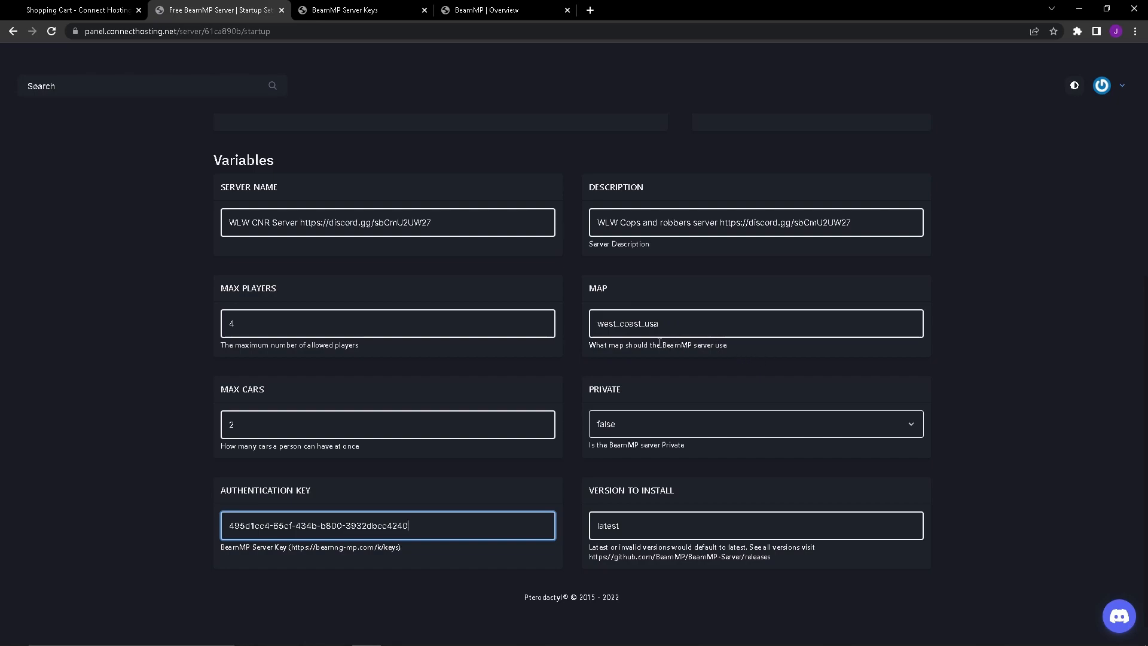
{"action": "mouse_move", "coordinate": [652, 394]}
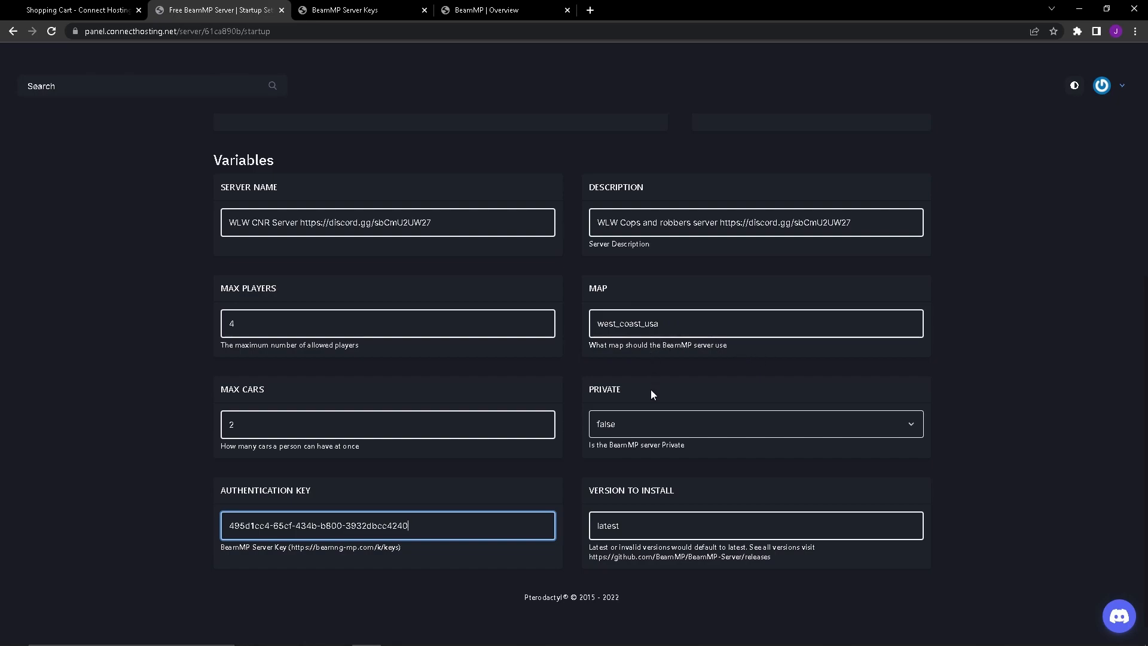
{"action": "mouse_move", "coordinate": [450, 328]}
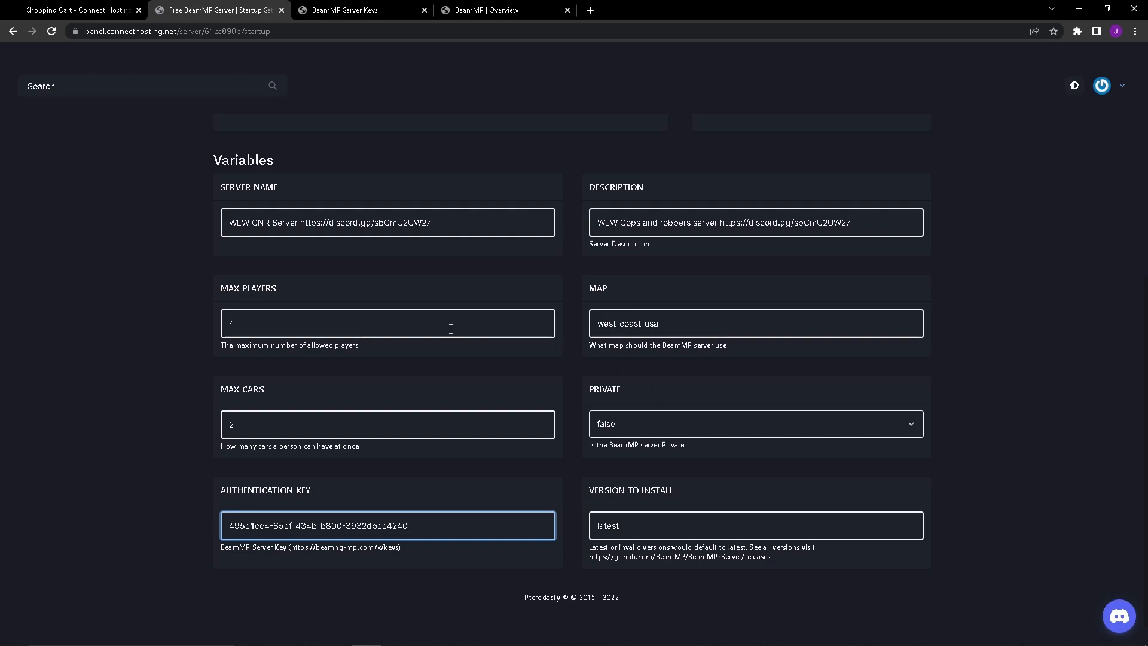
{"action": "mouse_move", "coordinate": [423, 324]}
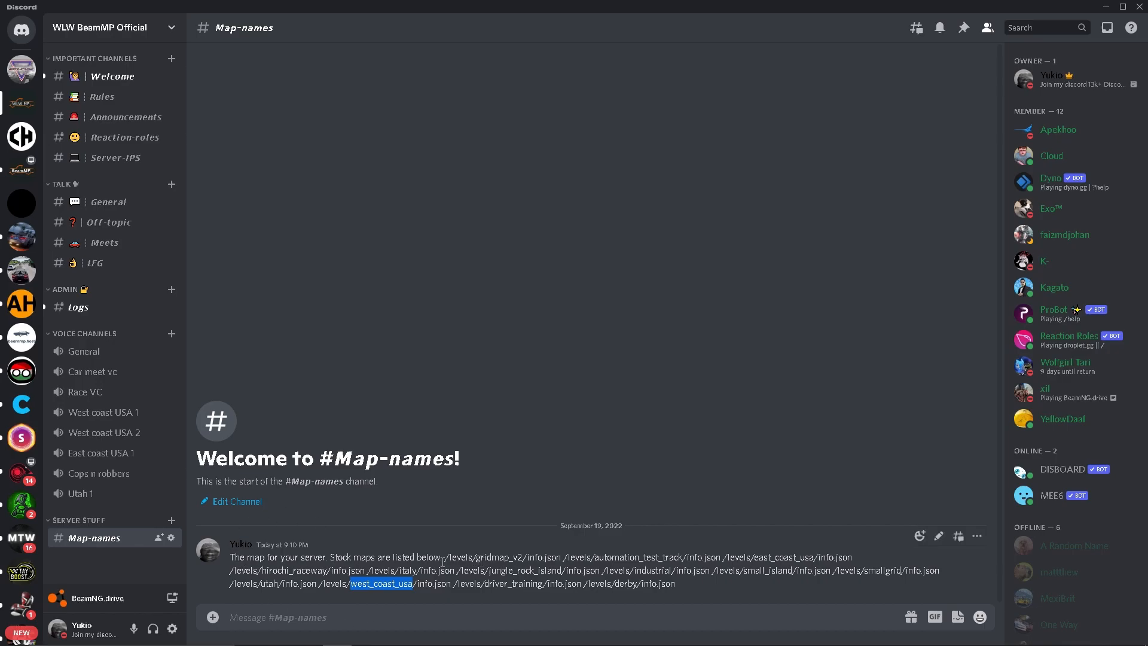
Step: Select the stock map paths in Discord's Map-names channel and pick out west_coast_usa
{"action": "left_click_drag", "start_coordinate": [440, 558], "coordinate": [739, 576]}
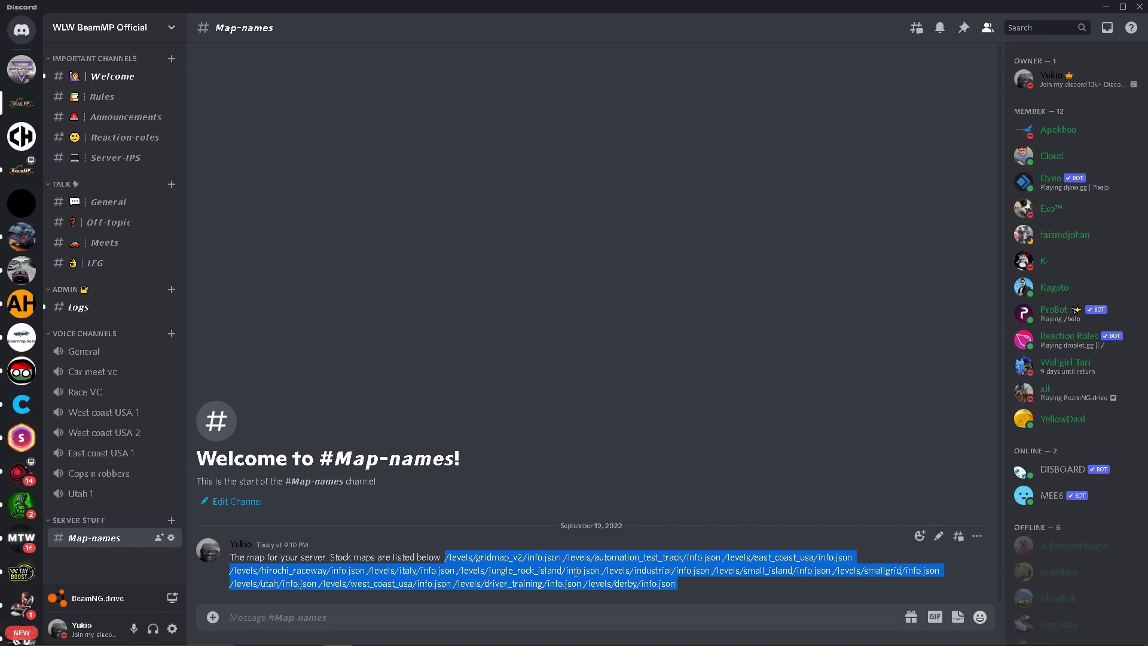
{"action": "mouse_move", "coordinate": [761, 590]}
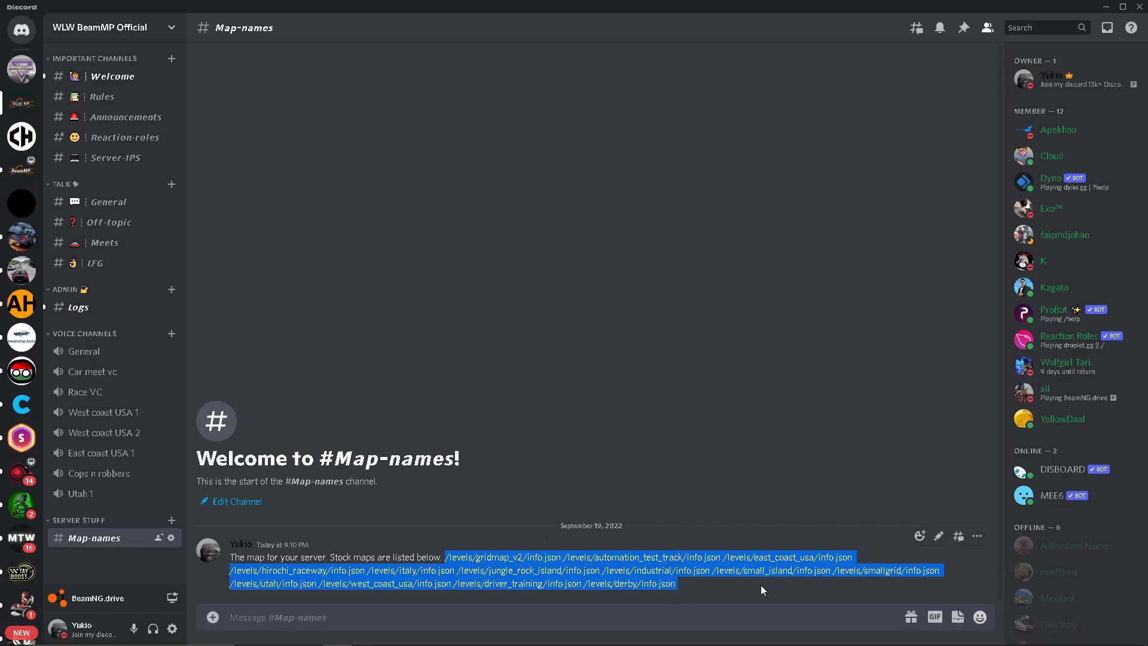
{"action": "left_click", "coordinate": [762, 589]}
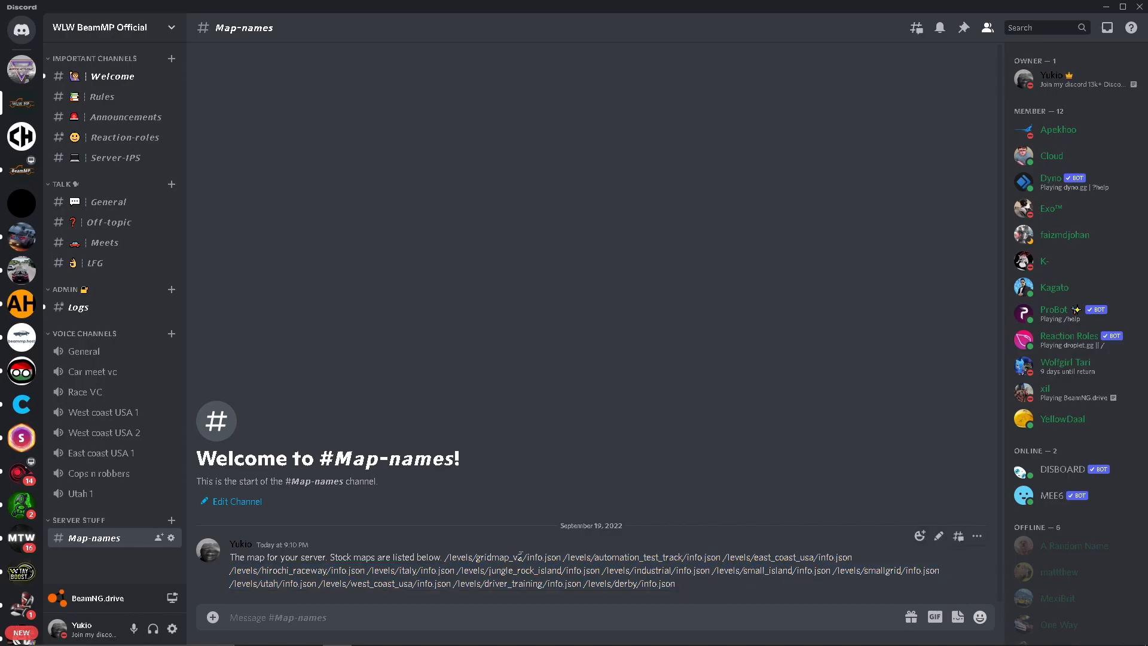
{"action": "mouse_move", "coordinate": [826, 594]}
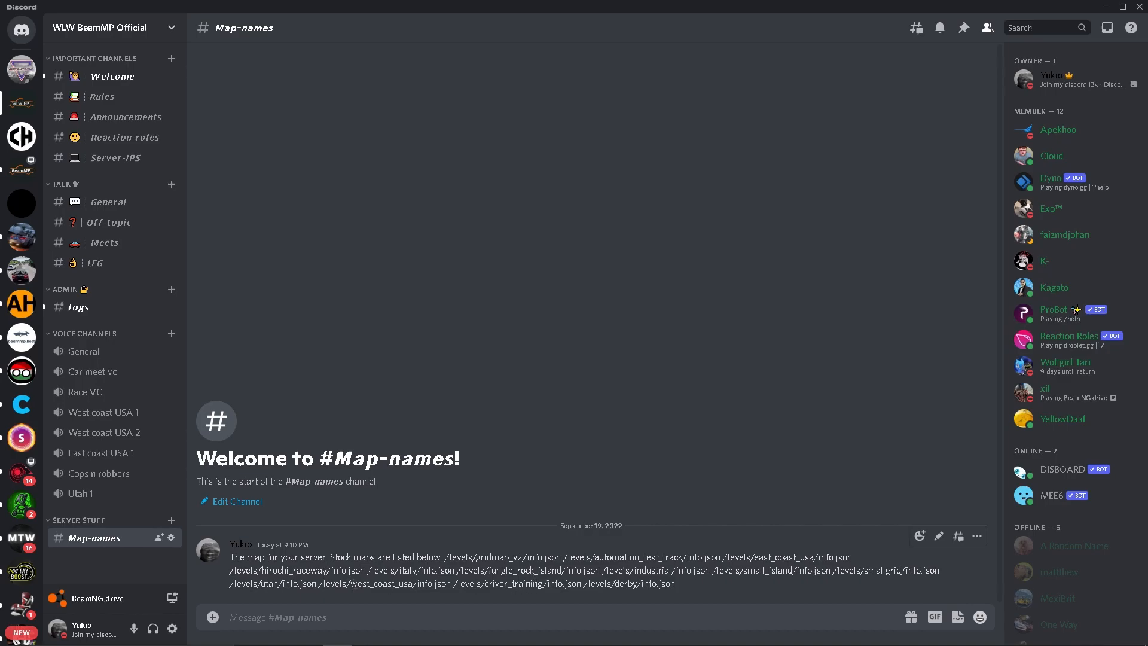
{"action": "double_click", "coordinate": [381, 583]}
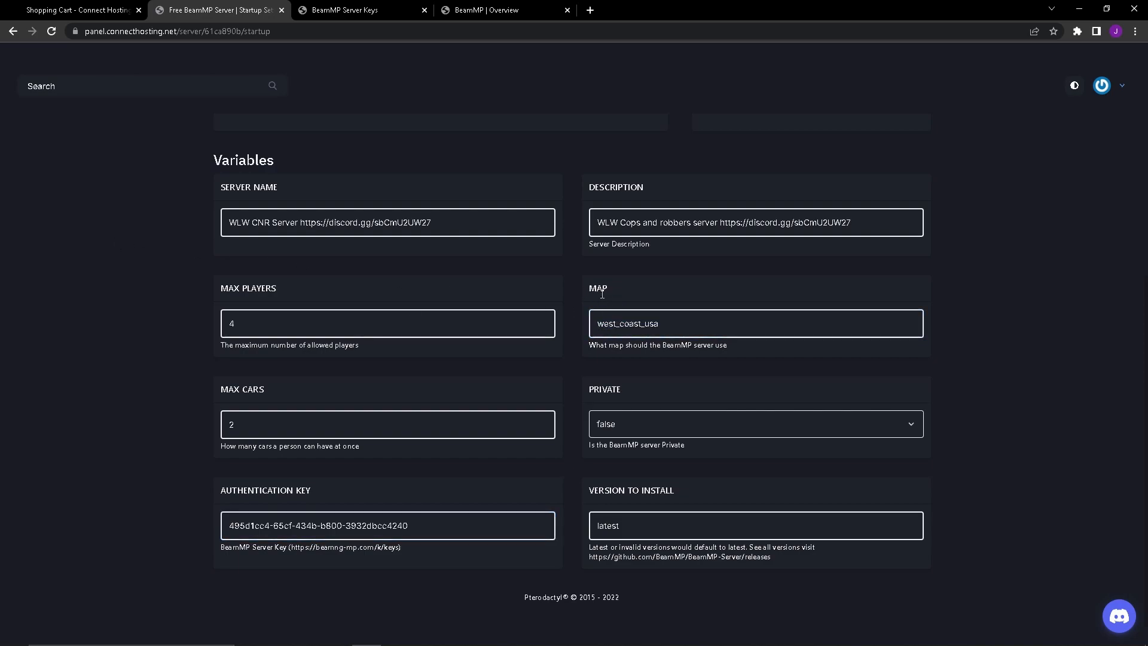
Step: Change the Startup MAX CARS variable from 2 to 1
{"action": "scroll", "scroll_direction": "down", "scroll_amount": 3}
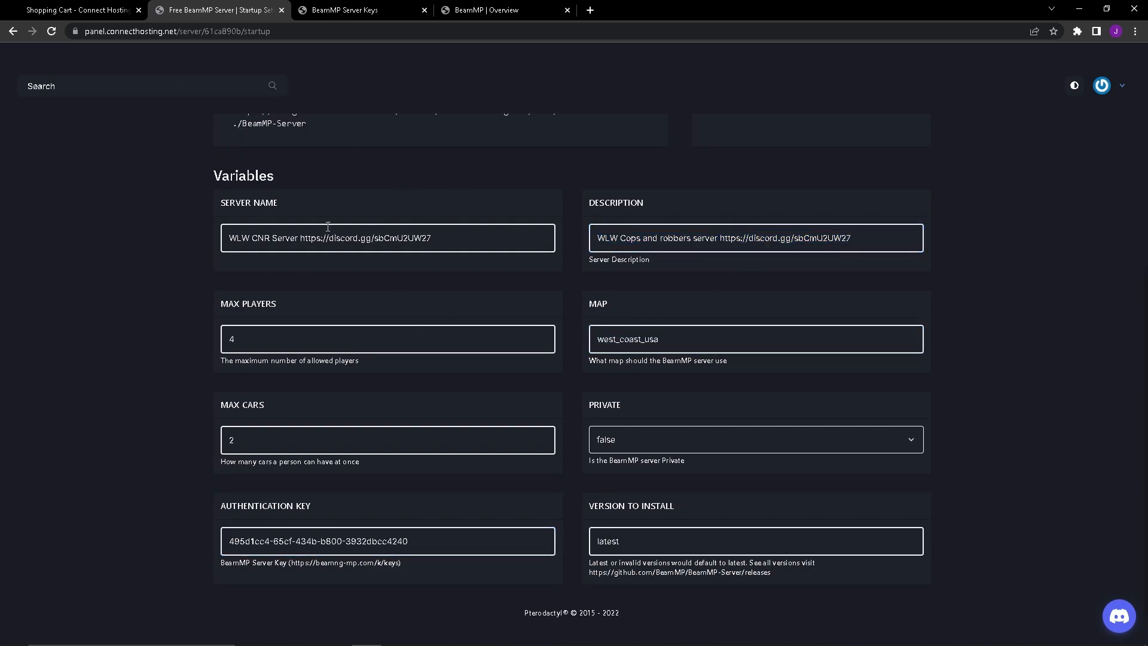
{"action": "triple_click", "coordinate": [330, 237]}
{"action": "type", "text": "1"}
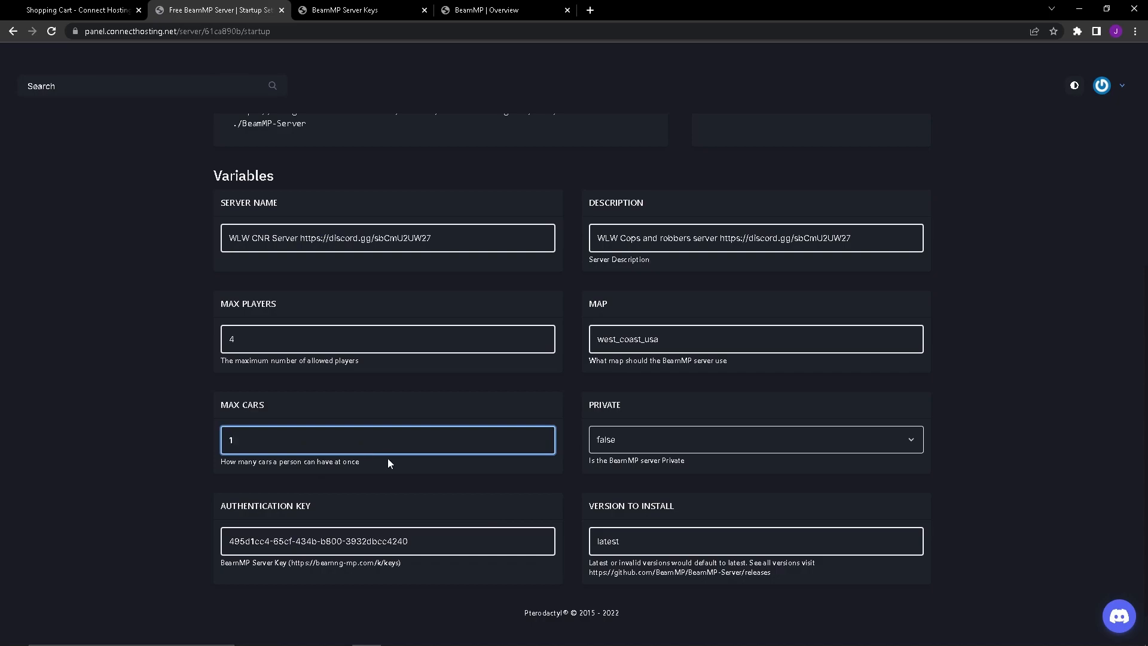
{"action": "mouse_move", "coordinate": [653, 403]}
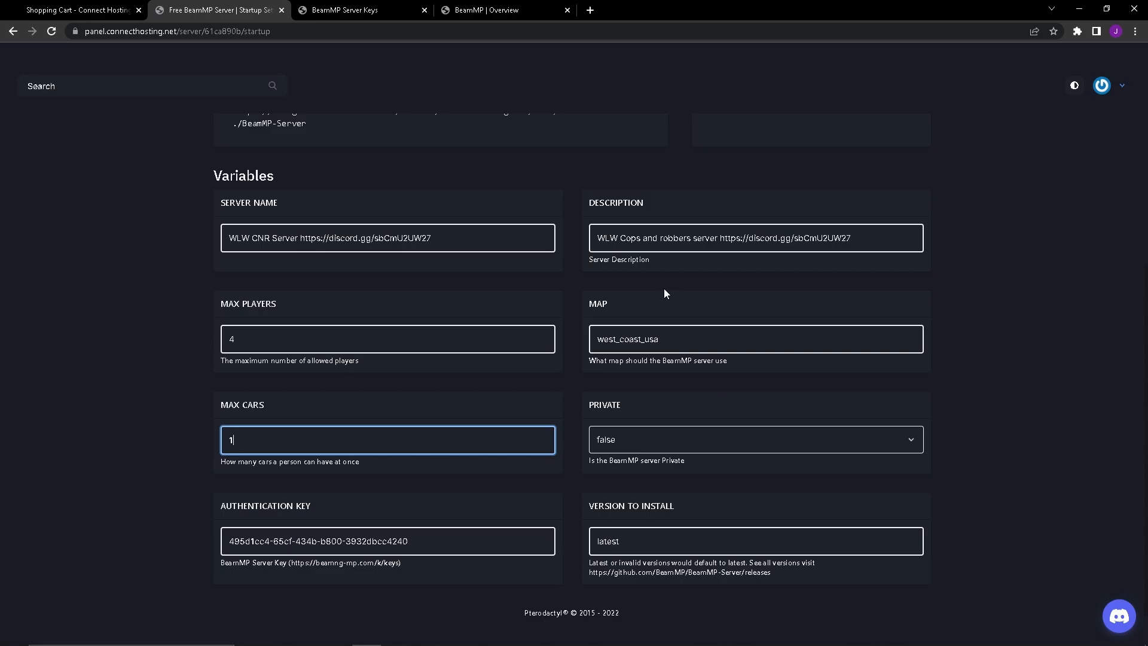
{"action": "mouse_move", "coordinate": [600, 300]}
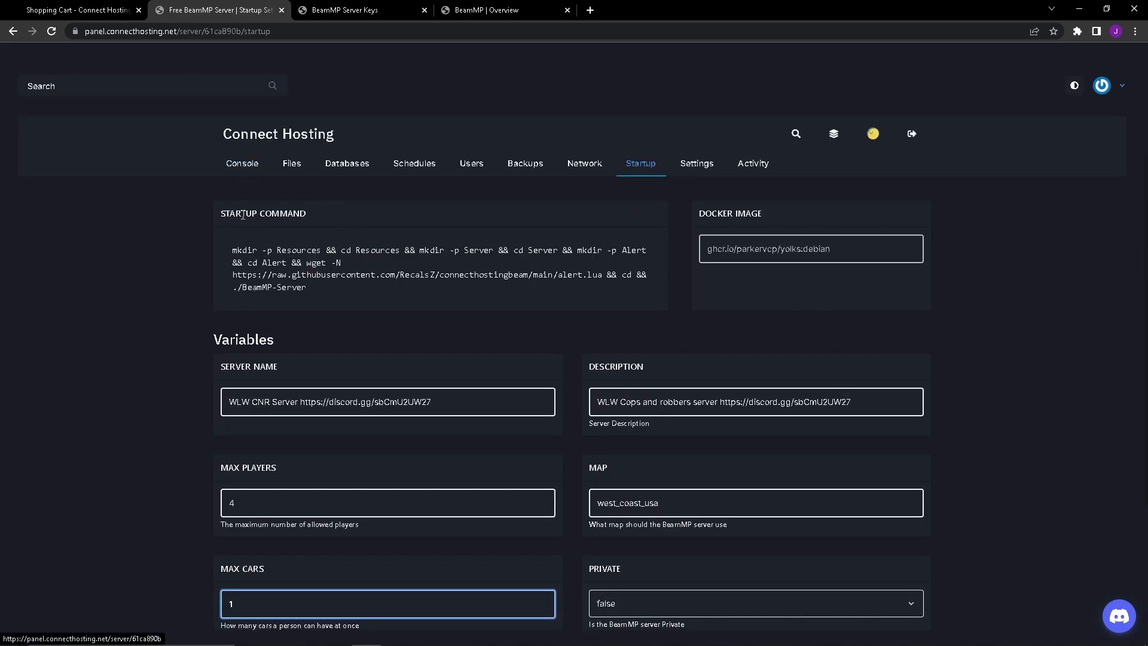
Step: Restart the server from the console so it authenticates with the new settings
{"action": "left_click", "coordinate": [242, 164]}
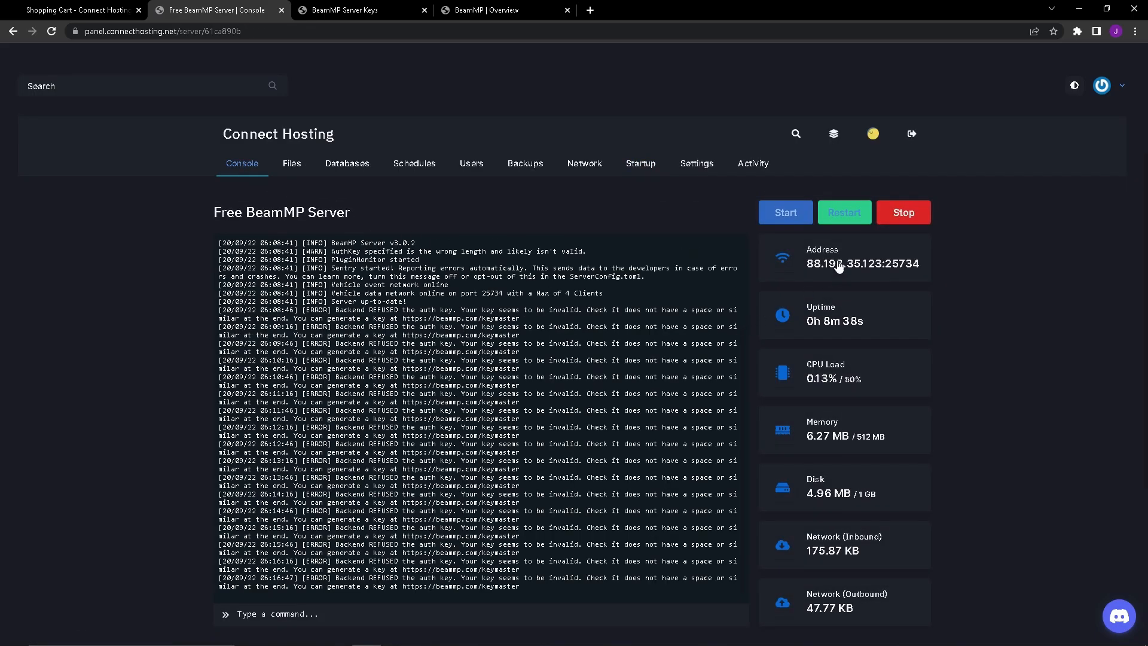
{"action": "left_click", "coordinate": [843, 213]}
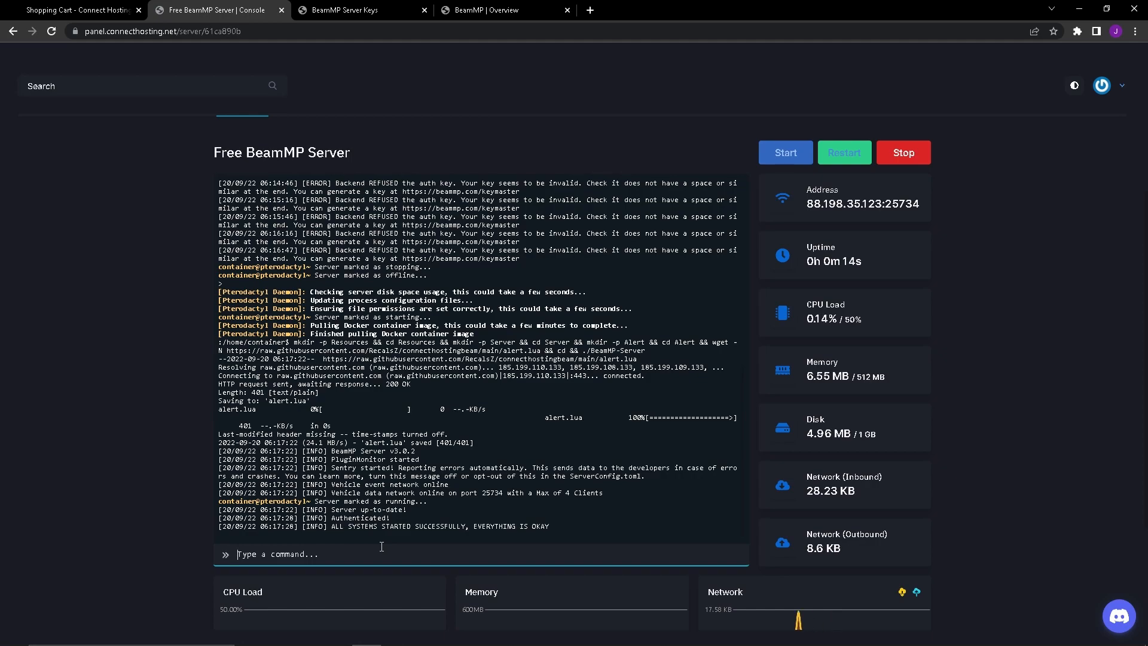
Step: Run help and broadcast 'say hello this is for a video' in the server console
{"action": "type", "text": "hiudfhg"}
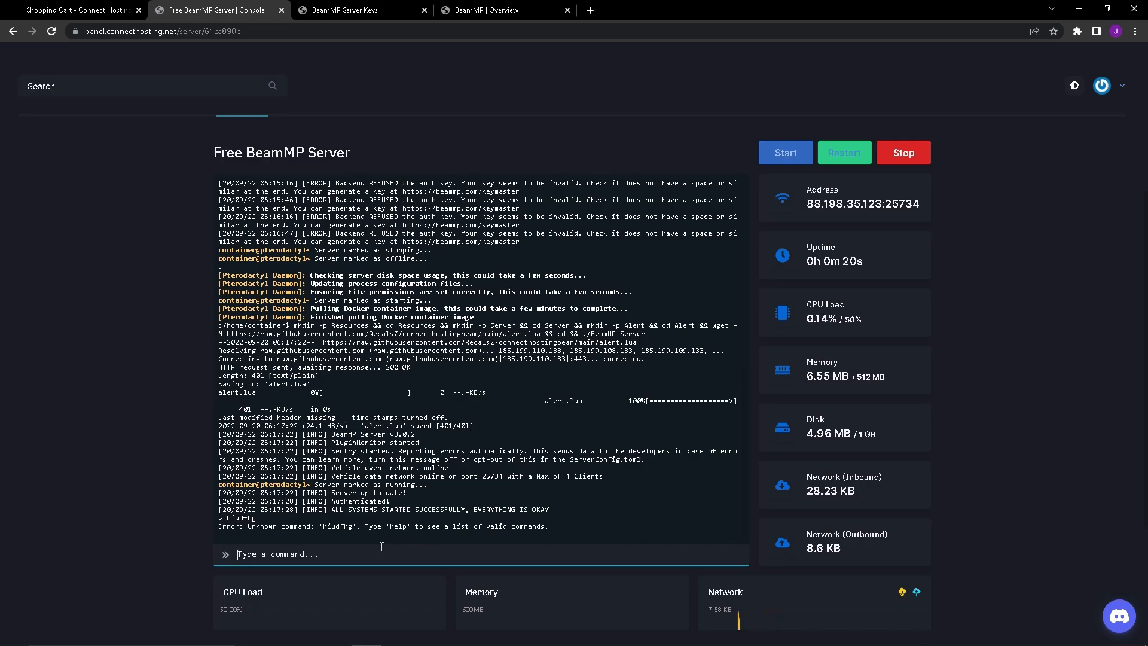
{"action": "type", "text": "helkp"}
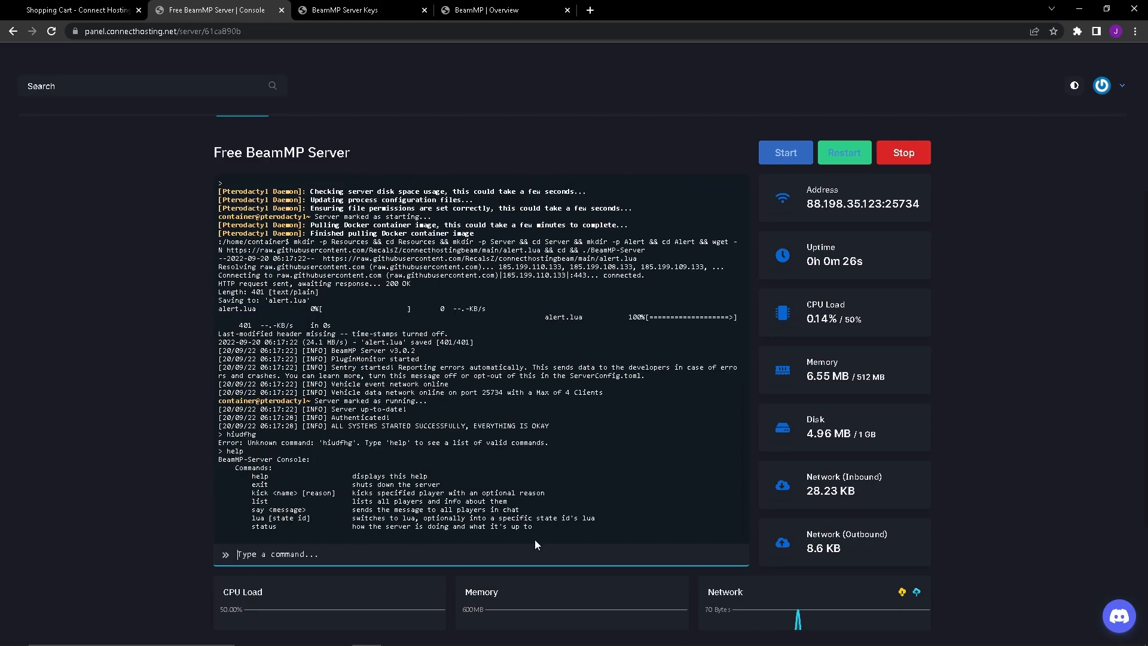
{"action": "type", "text": "s"}
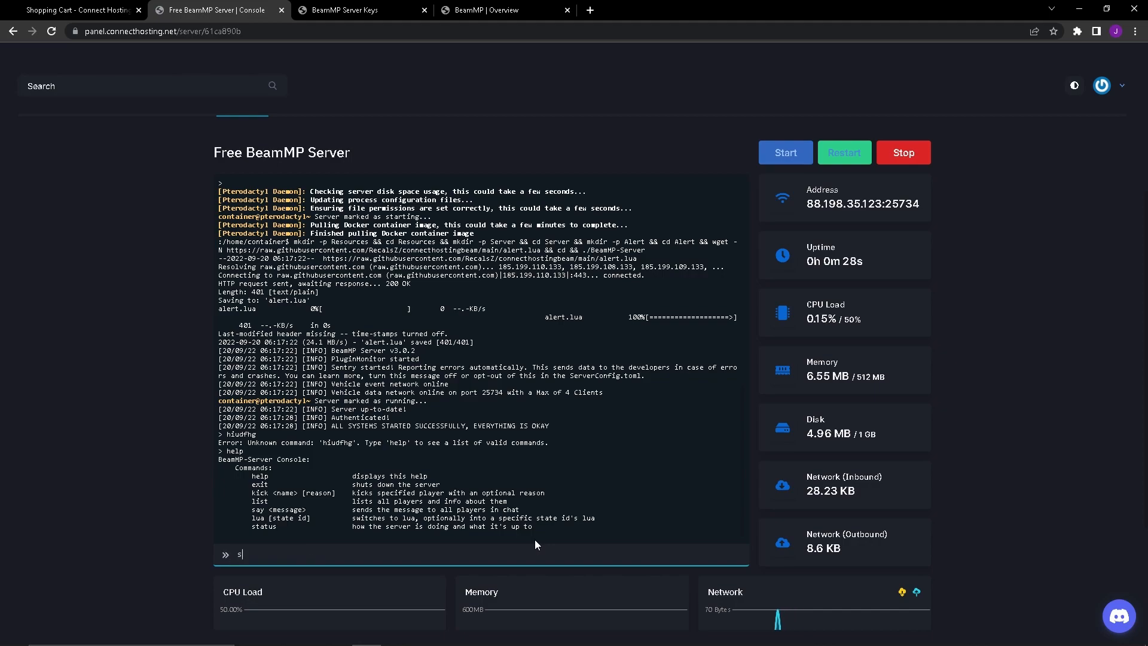
{"action": "type", "text": "ay"}
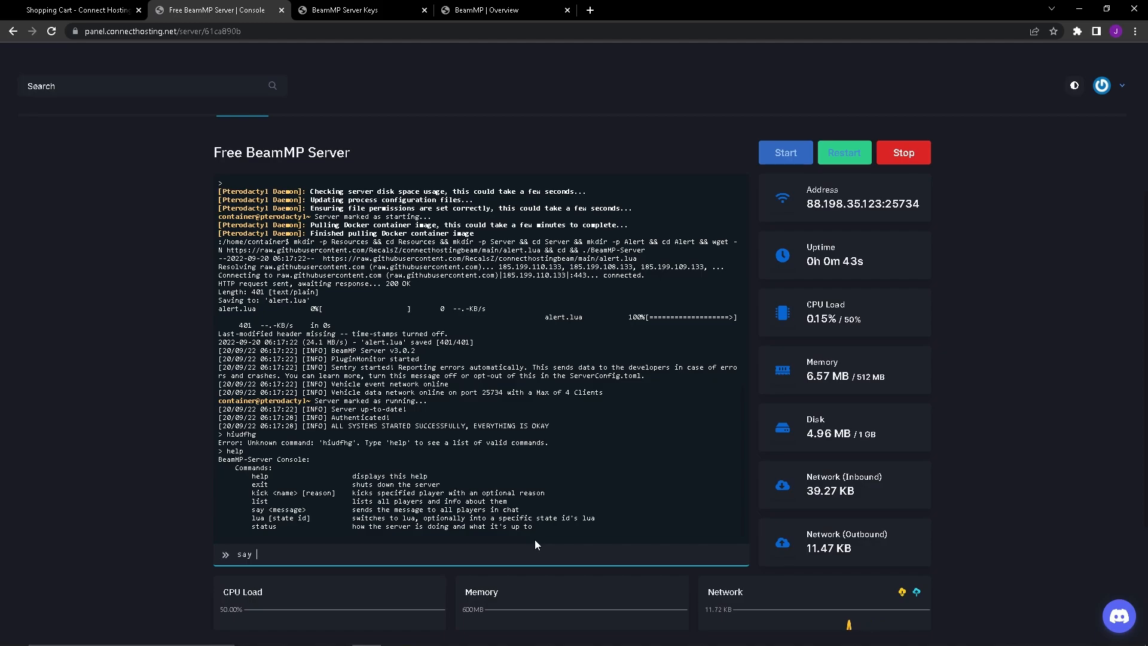
{"action": "type", "text": "hello"}
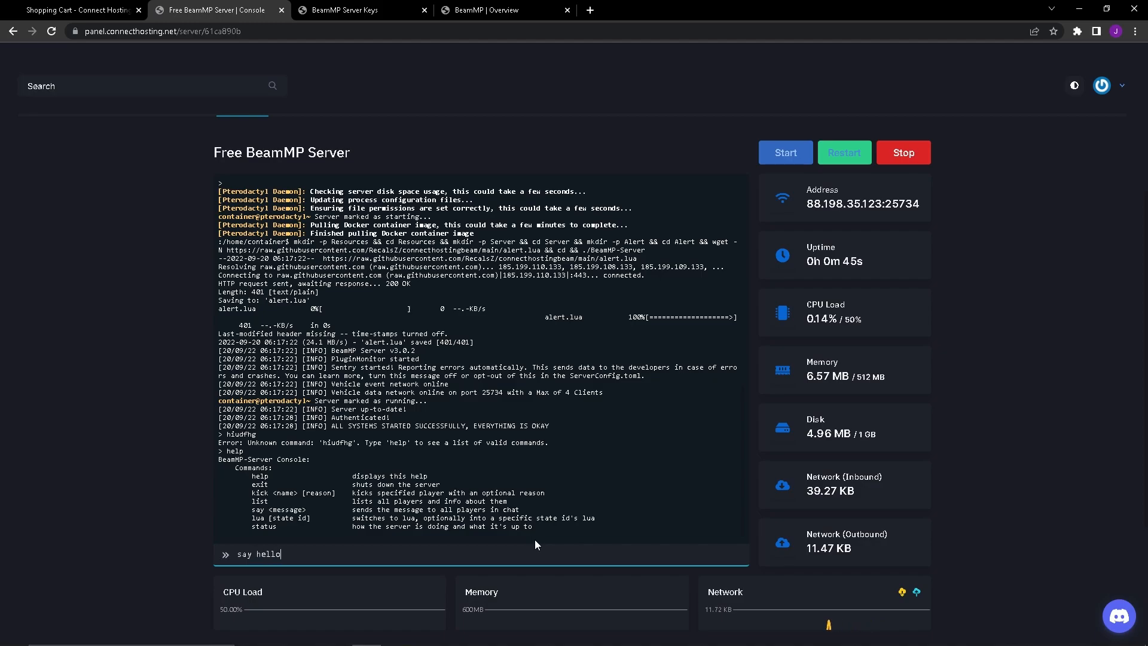
{"action": "type", "text": "this is for a vid"}
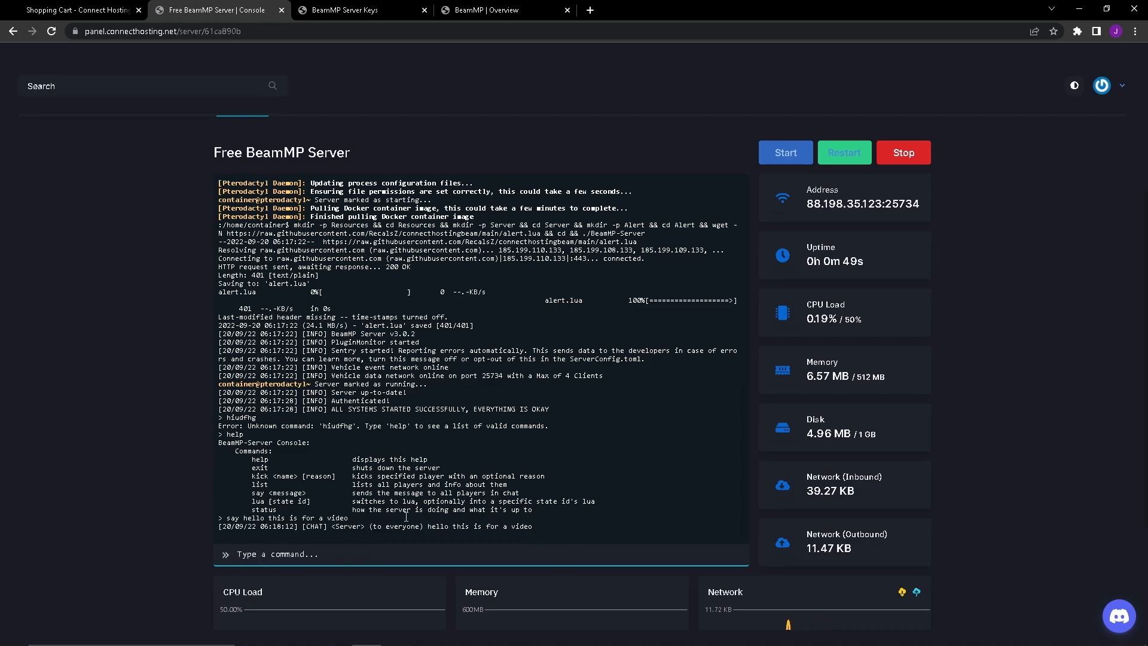
Step: Run status and list in the console, showing server status and no players online
{"action": "left_click_drag", "start_coordinate": [334, 526], "coordinate": [542, 526]}
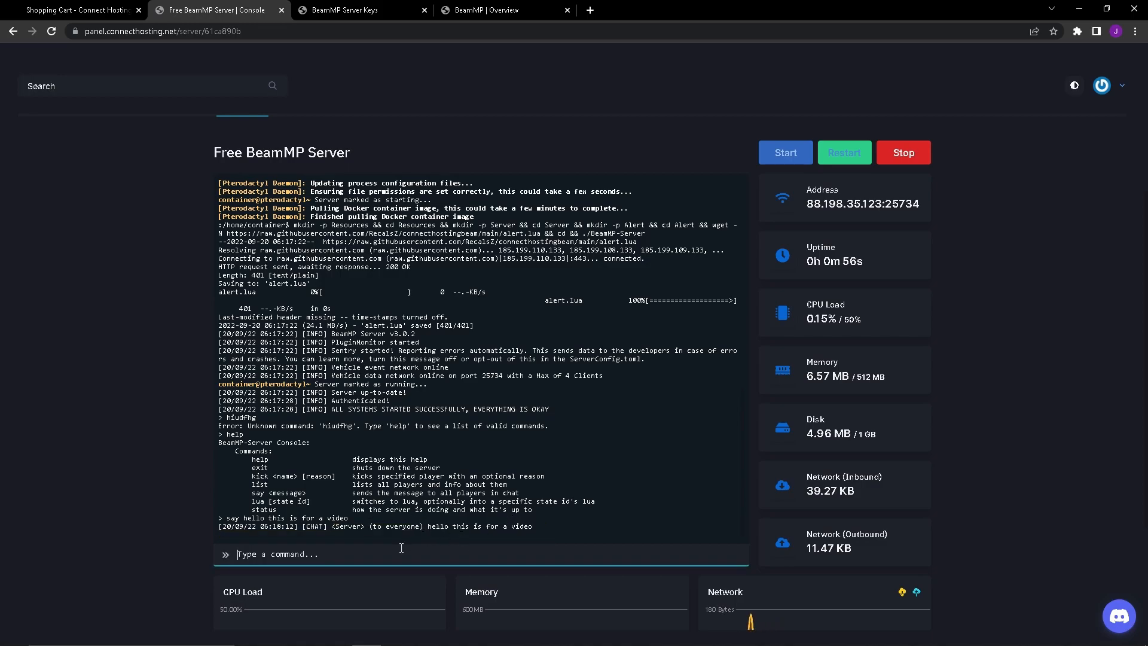
{"action": "type", "text": "status"}
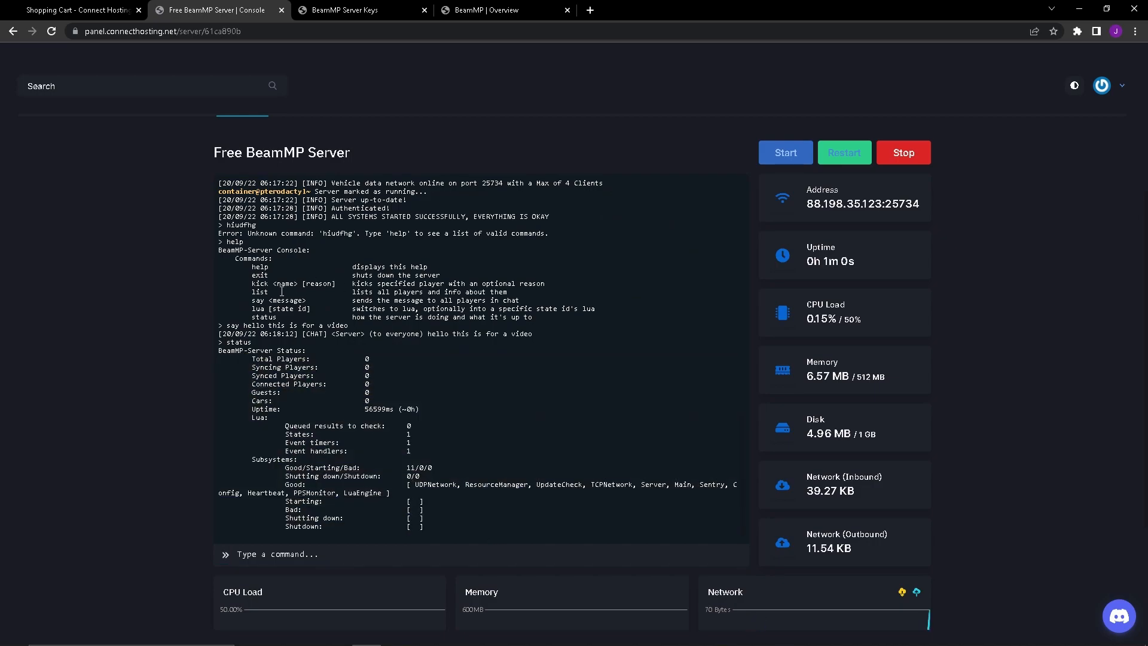
{"action": "left_click", "coordinate": [330, 554]}
{"action": "type", "text": "list"}
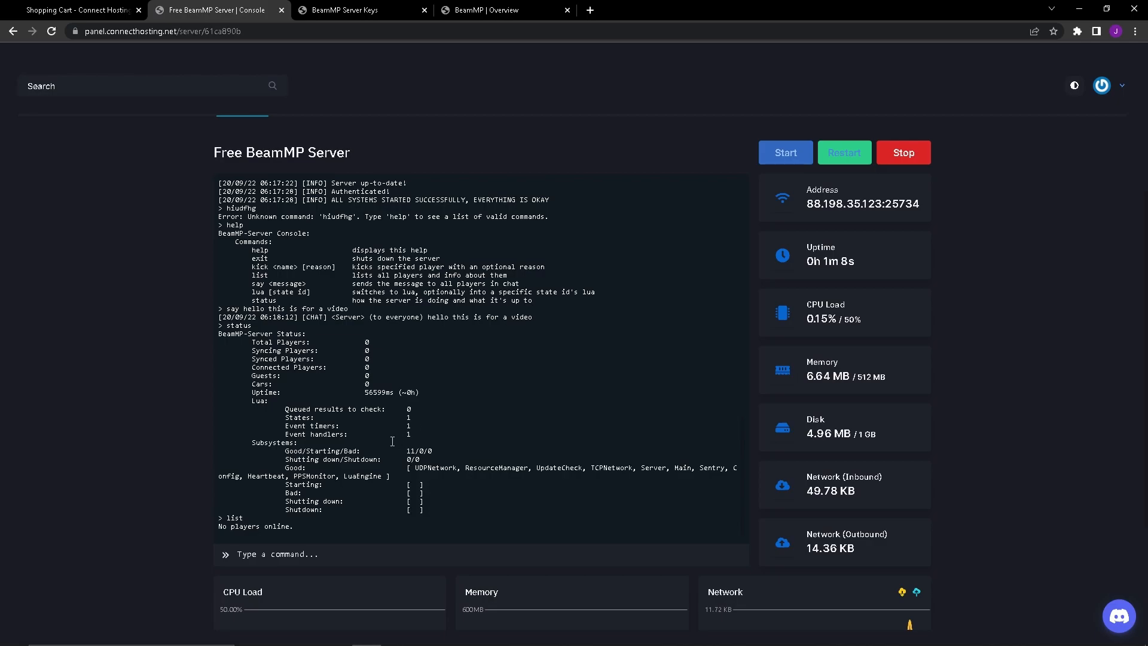
{"action": "left_click", "coordinate": [337, 634]}
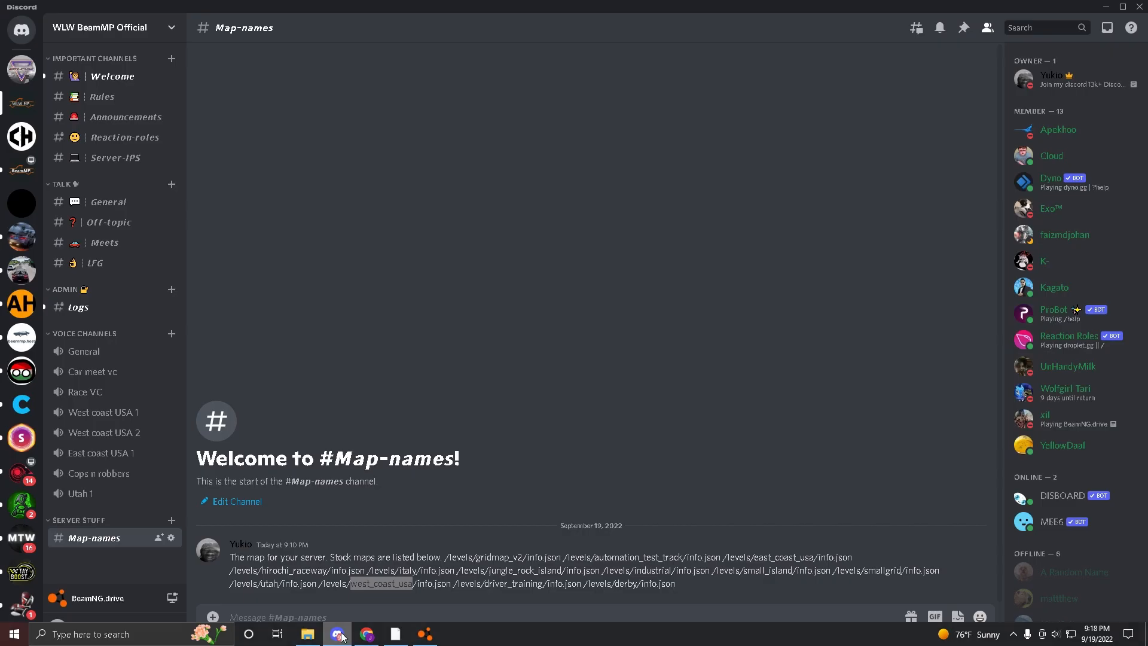
{"action": "double_click", "coordinate": [381, 584]}
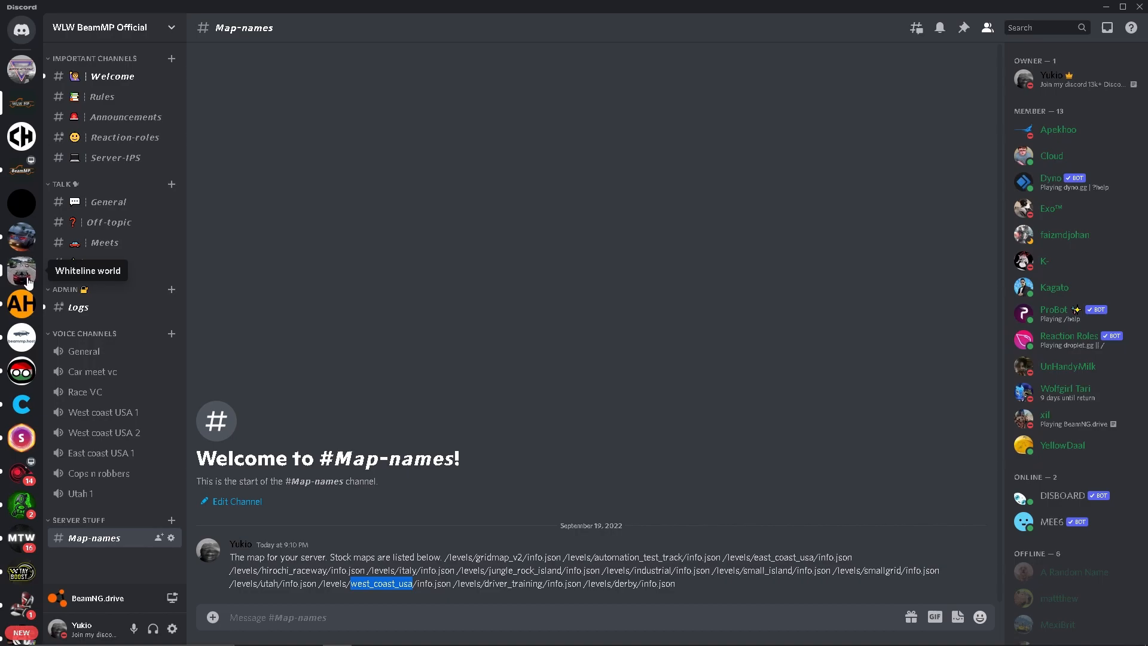
{"action": "left_click", "coordinate": [22, 273]}
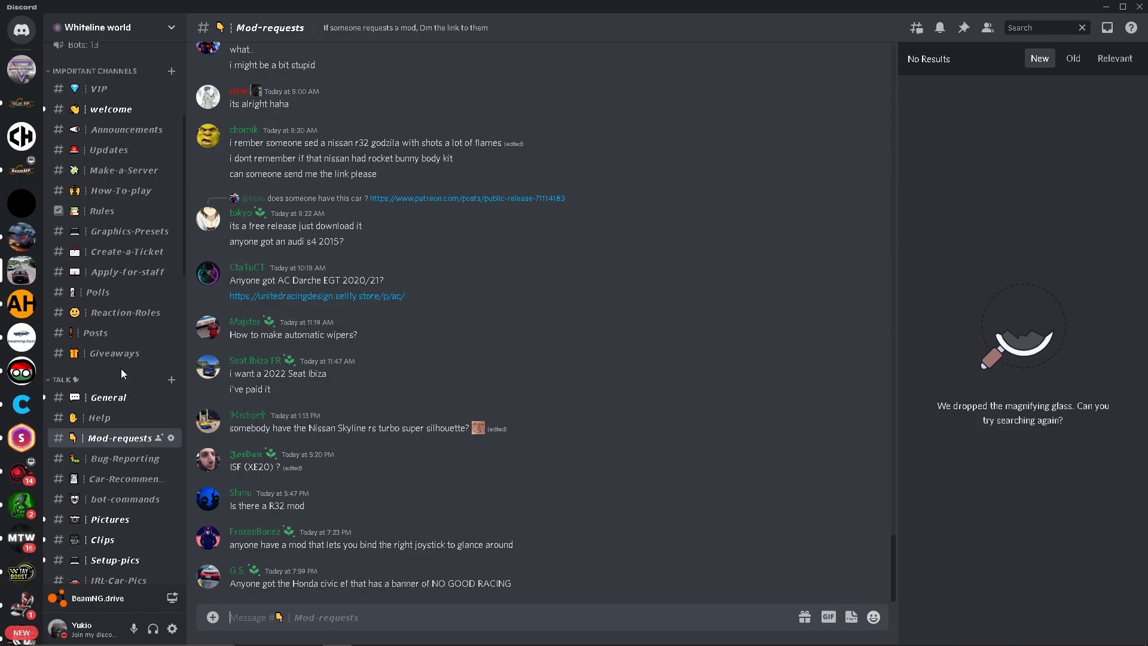
{"action": "mouse_move", "coordinate": [22, 102]}
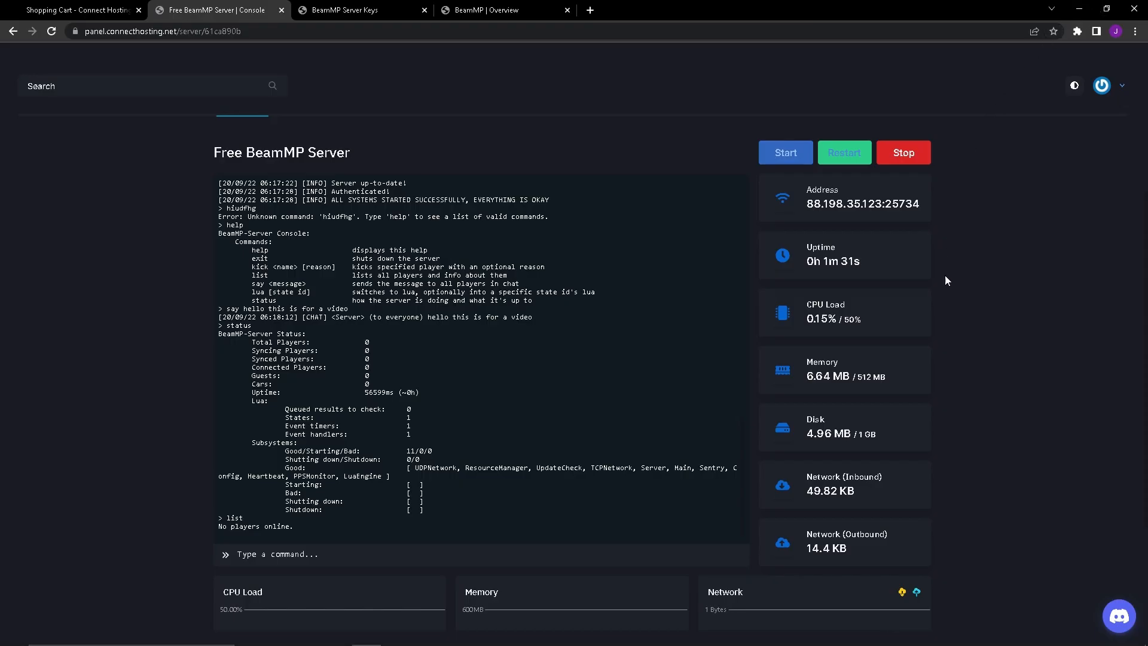
{"action": "left_click", "coordinate": [843, 152]}
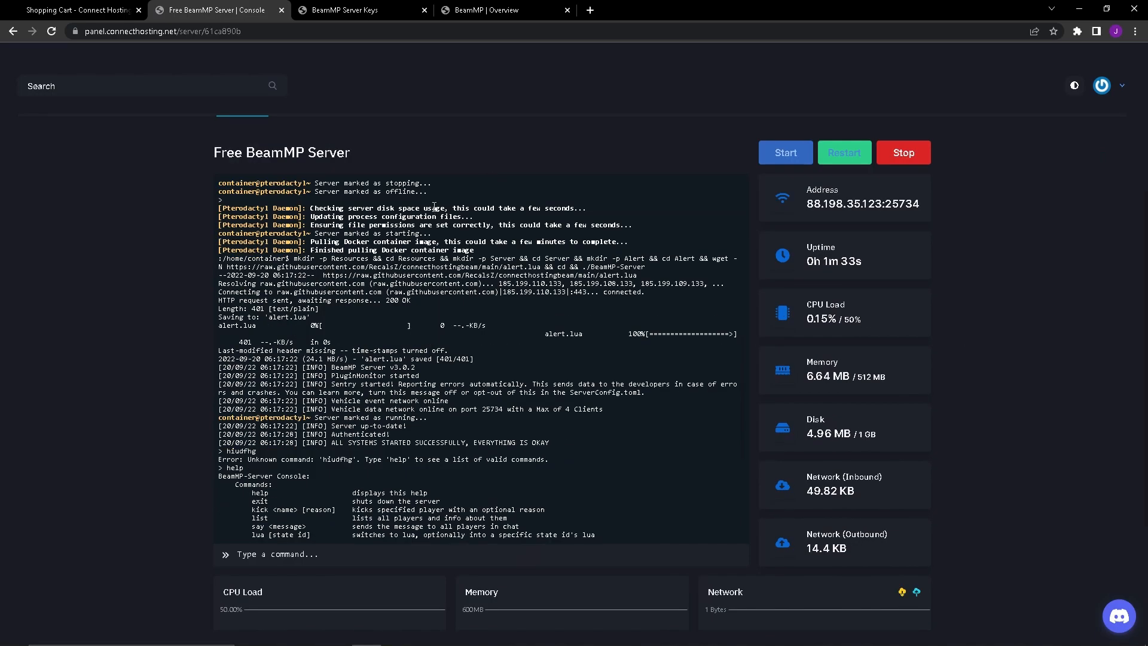